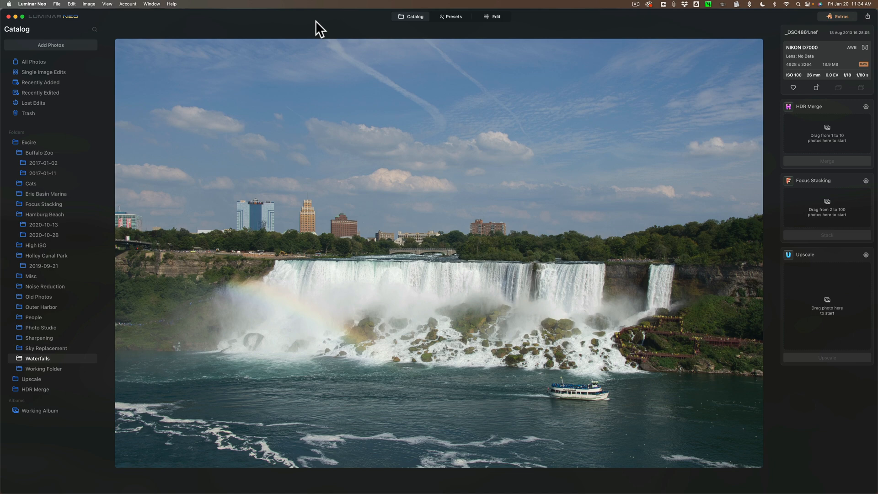
{"action": "mouse_move", "coordinate": [348, 31]}
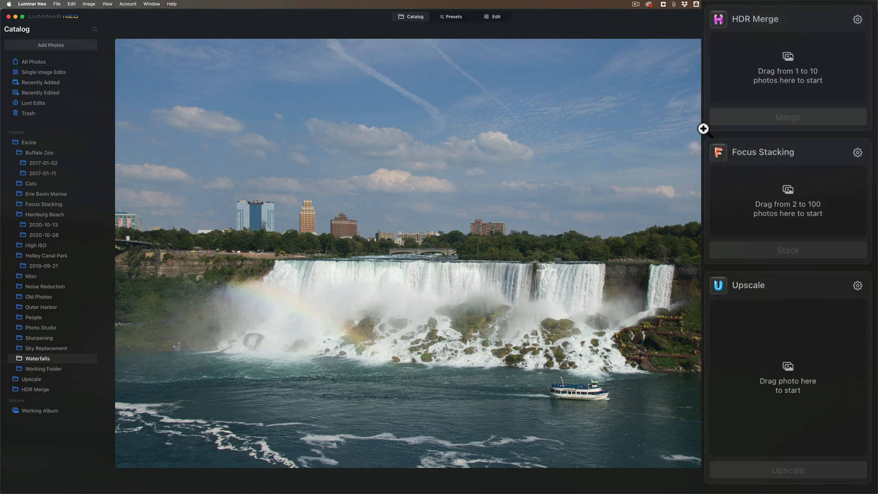
{"action": "mouse_move", "coordinate": [779, 218]}
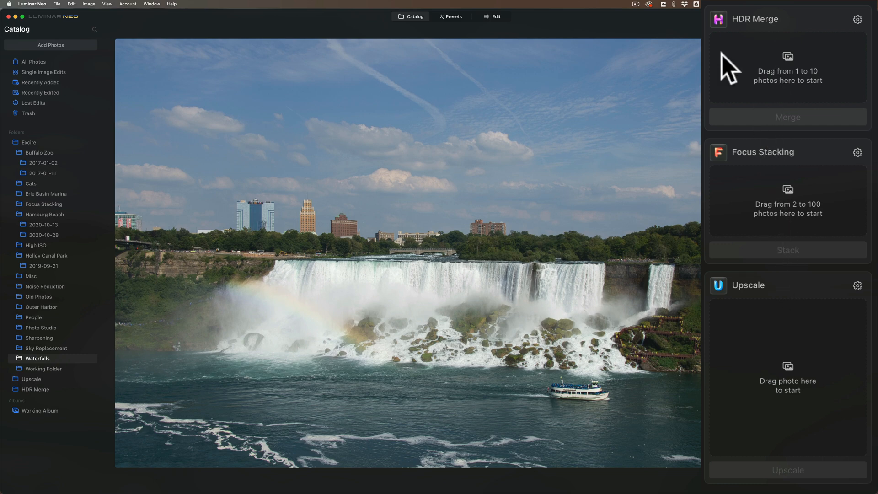
{"action": "mouse_move", "coordinate": [778, 317]}
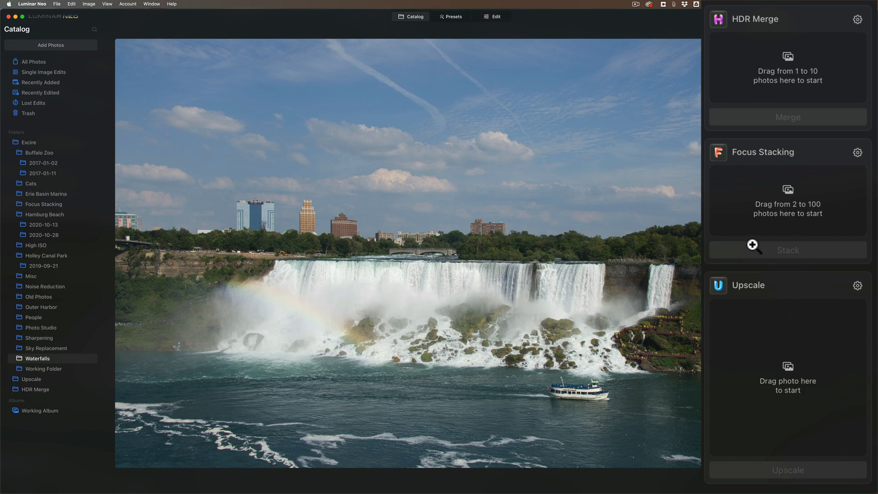
{"action": "mouse_move", "coordinate": [752, 243]}
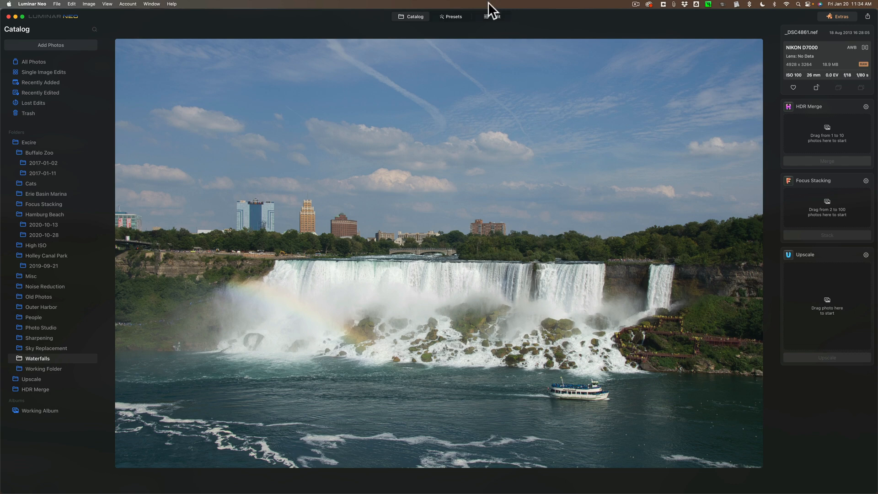
Enter Edit mode and inspect Layer Properties' Masking options, leaving the tool list showing.
{"action": "left_click", "coordinate": [492, 16]}
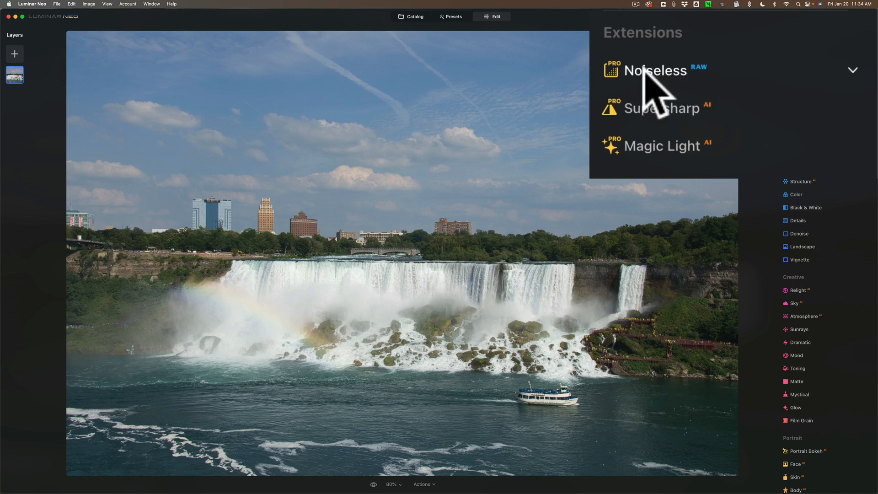
{"action": "mouse_move", "coordinate": [723, 89]}
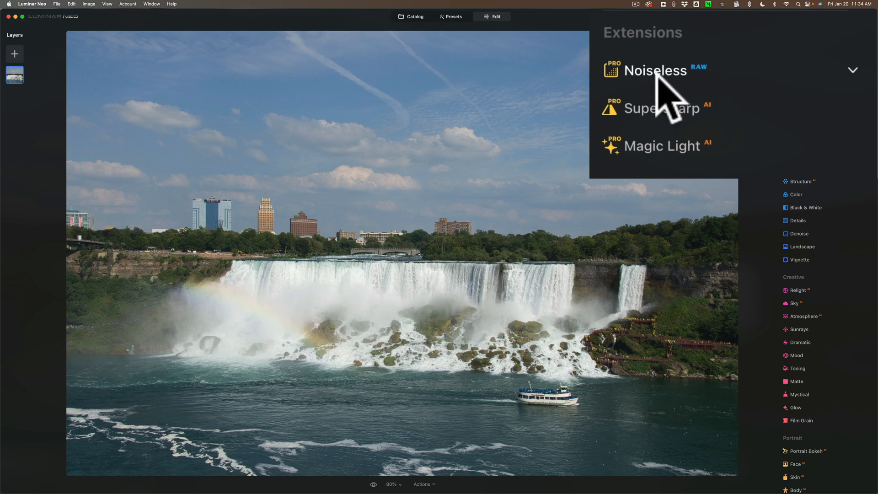
{"action": "mouse_move", "coordinate": [671, 118]}
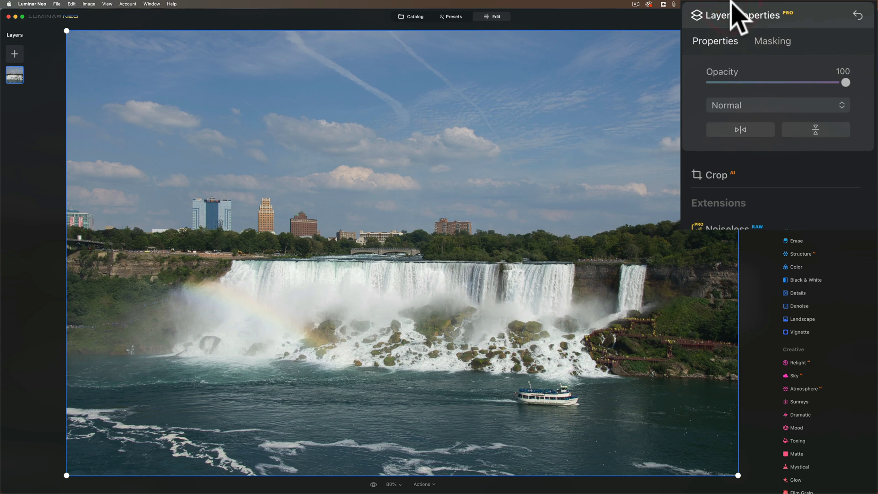
{"action": "left_click", "coordinate": [772, 40]}
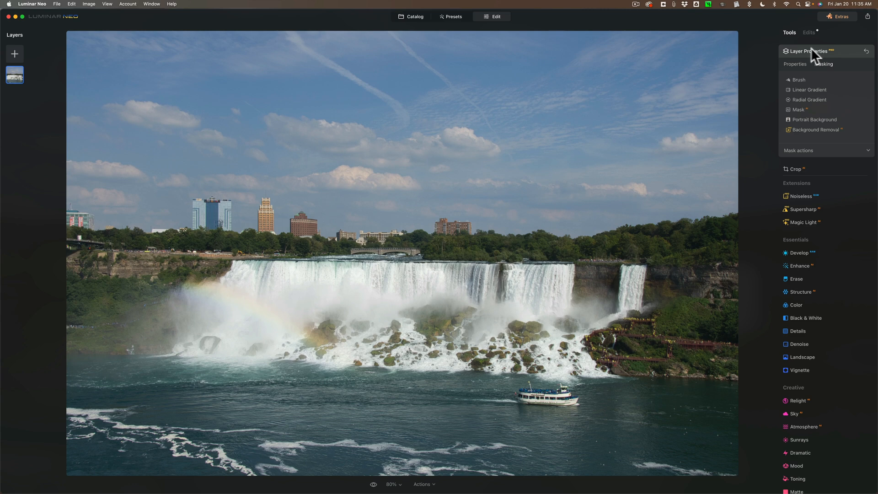
{"action": "left_click", "coordinate": [811, 46]}
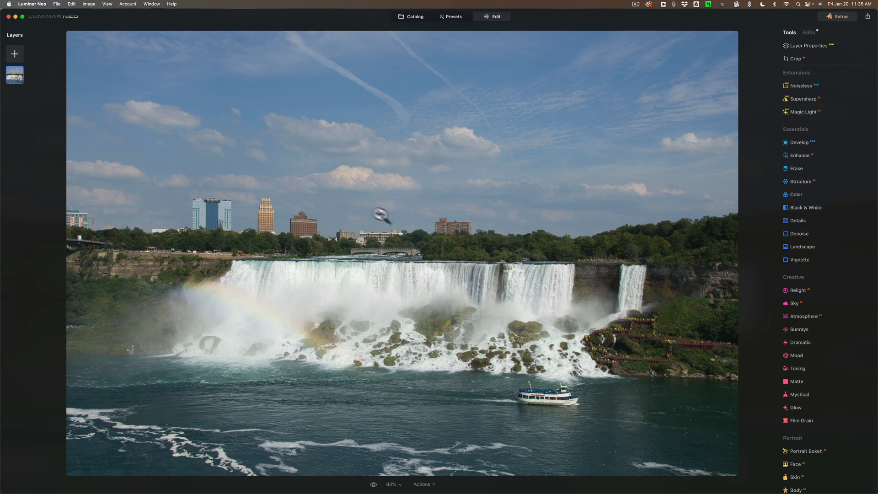
{"action": "mouse_move", "coordinate": [490, 261]}
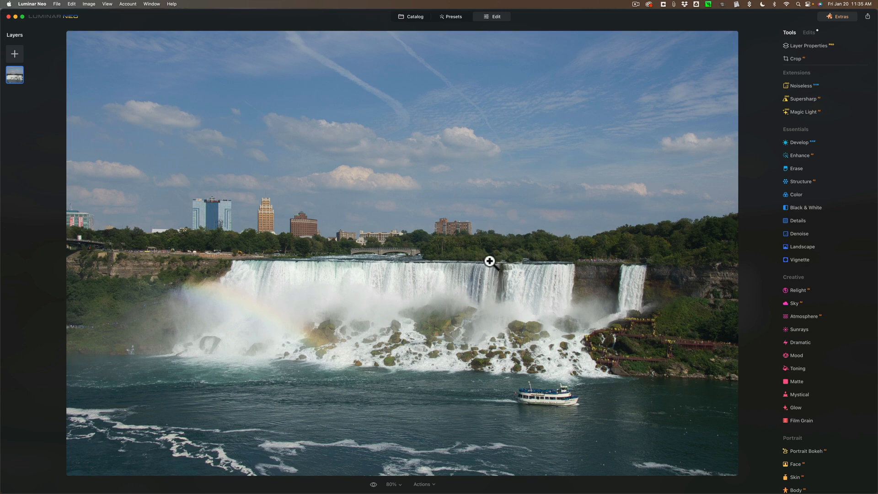
{"action": "mouse_move", "coordinate": [485, 264]}
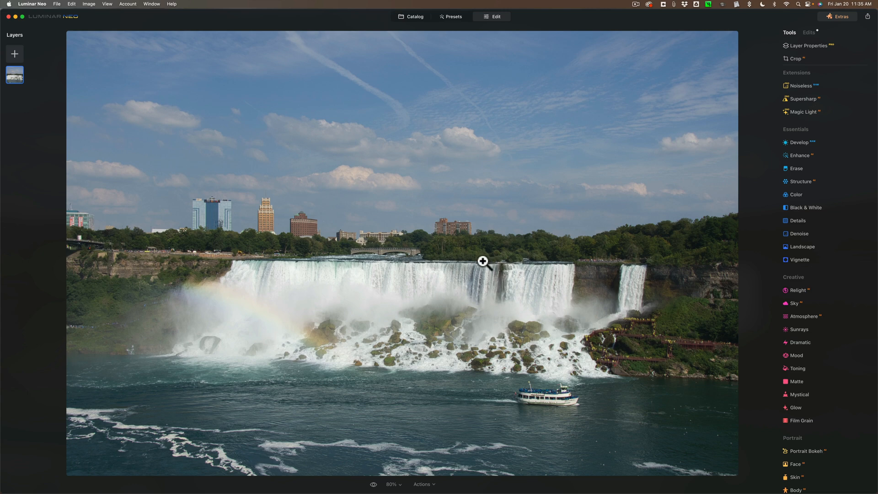
{"action": "mouse_move", "coordinate": [607, 116]}
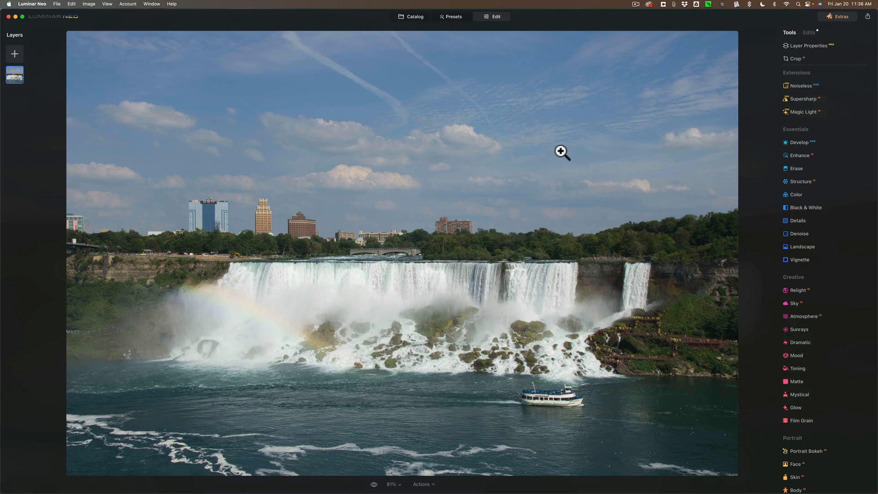
{"action": "mouse_move", "coordinate": [622, 147]}
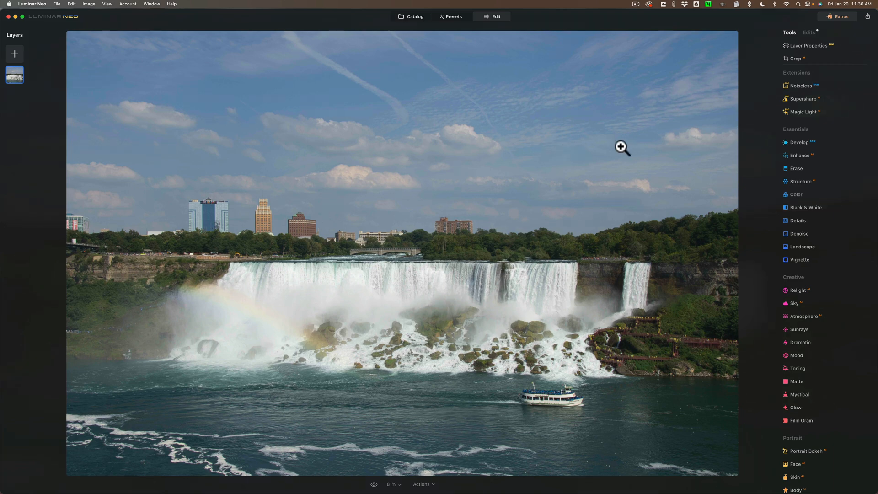
{"action": "mouse_move", "coordinate": [712, 150]}
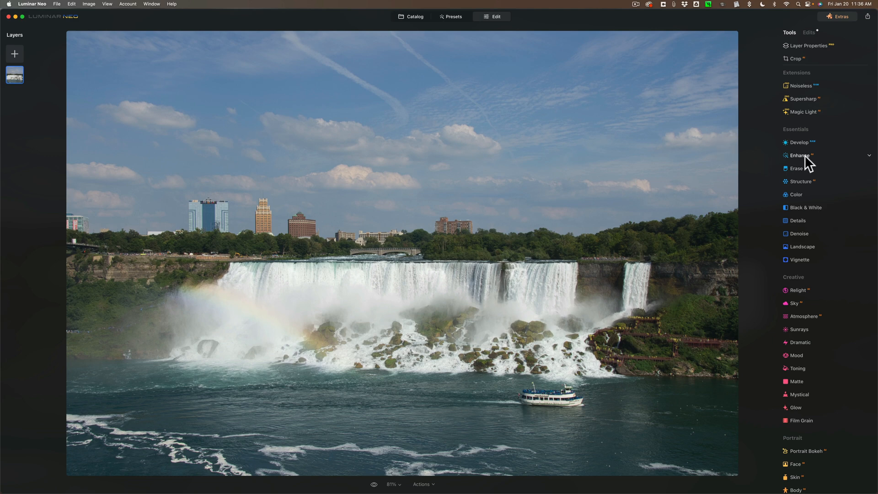
{"action": "left_click", "coordinate": [799, 156]}
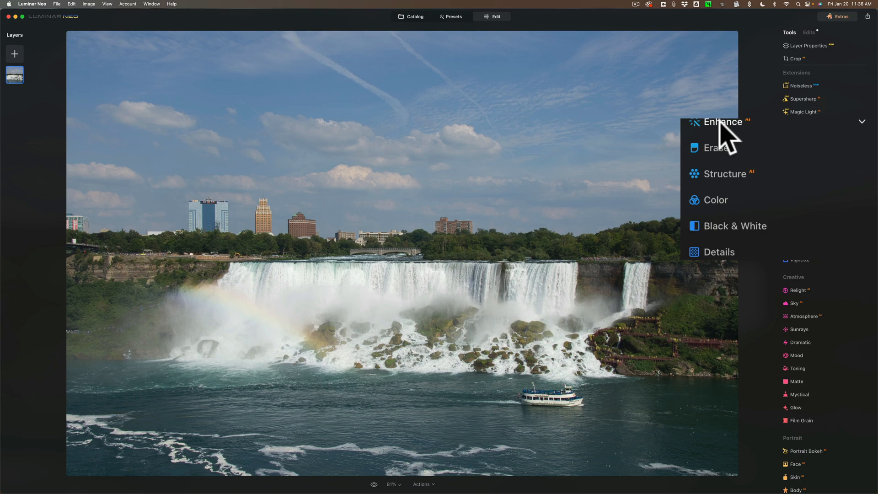
{"action": "left_click", "coordinate": [725, 122]}
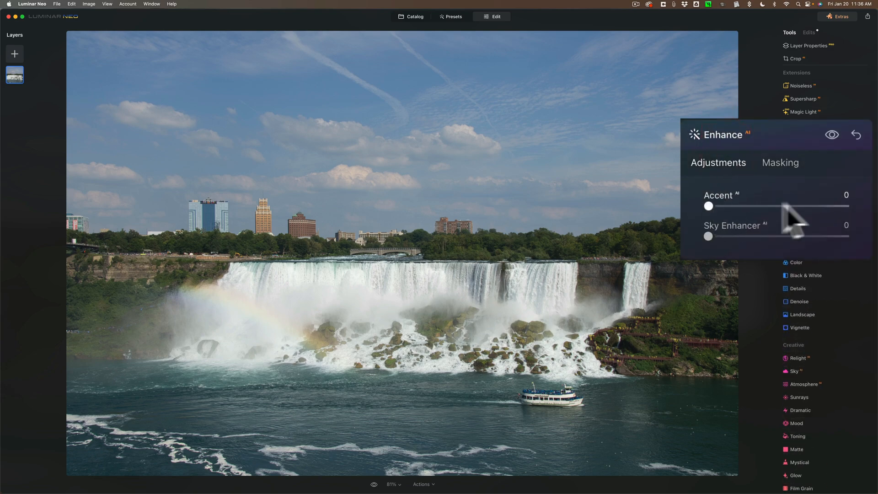
{"action": "left_click_drag", "start_coordinate": [708, 206], "coordinate": [844, 206]}
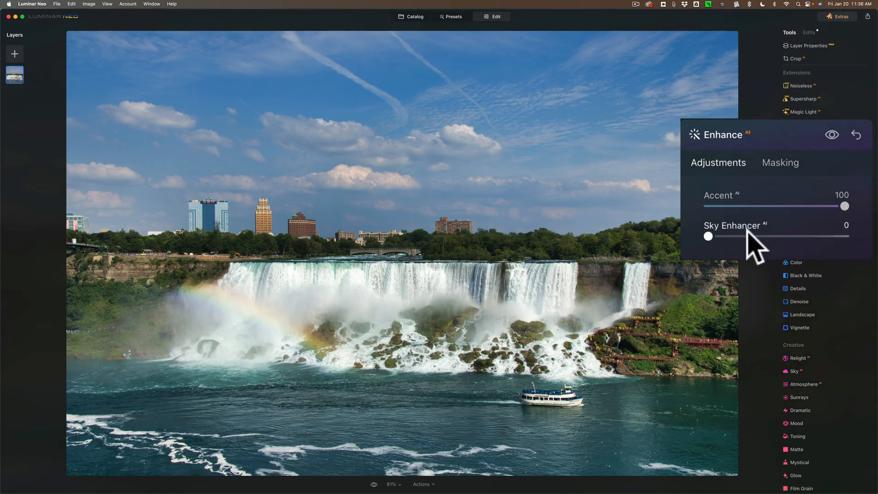
{"action": "left_click_drag", "start_coordinate": [708, 236], "coordinate": [744, 236]}
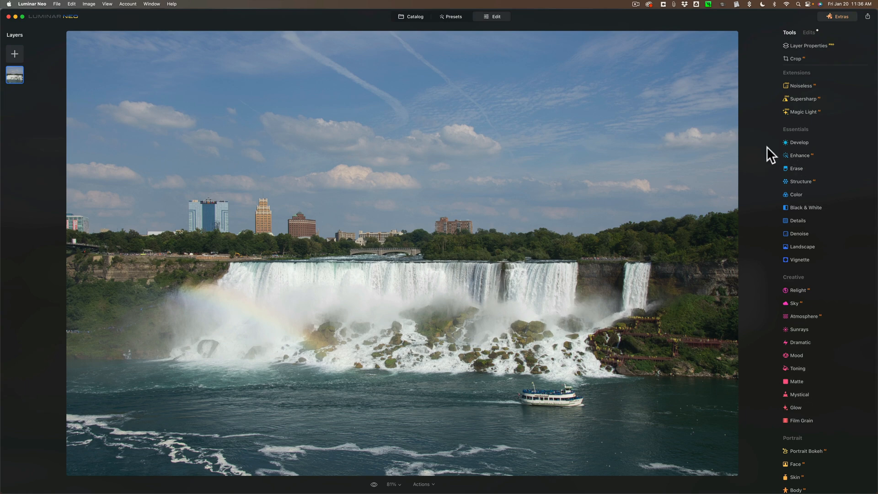
{"action": "mouse_move", "coordinate": [428, 488]}
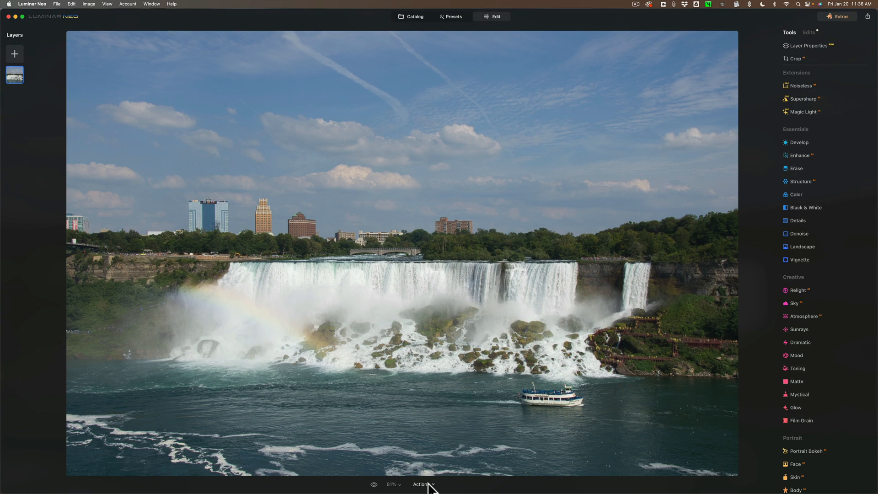
{"action": "left_click", "coordinate": [423, 484]}
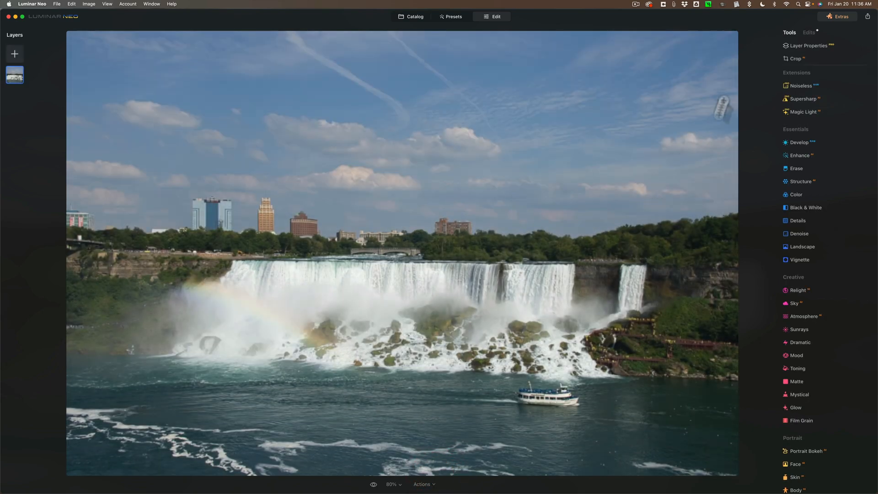
{"action": "left_click", "coordinate": [795, 59]}
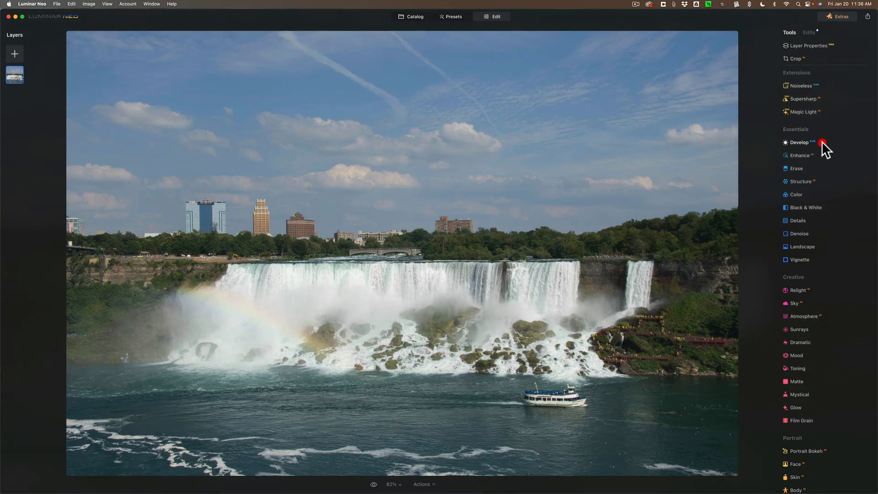
Expand the Develop tool and review its Light, Color, Sharpness and Optics sections.
{"action": "left_click", "coordinate": [798, 143]}
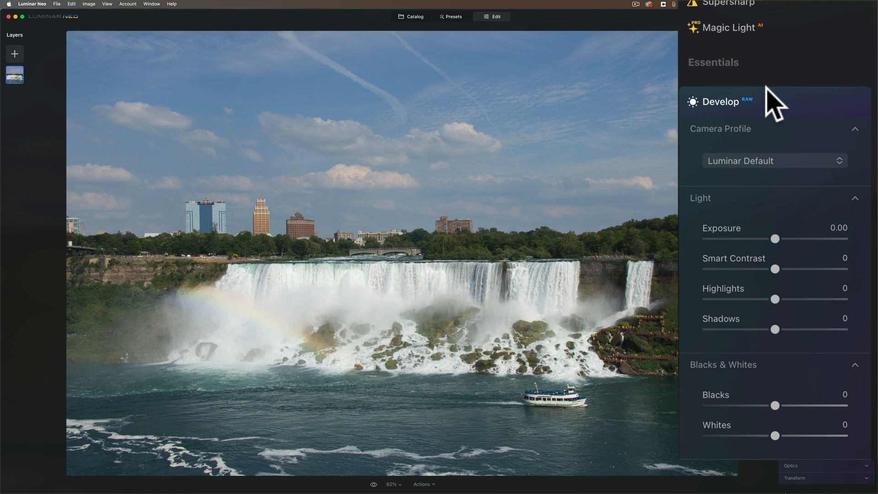
{"action": "mouse_move", "coordinate": [770, 115]}
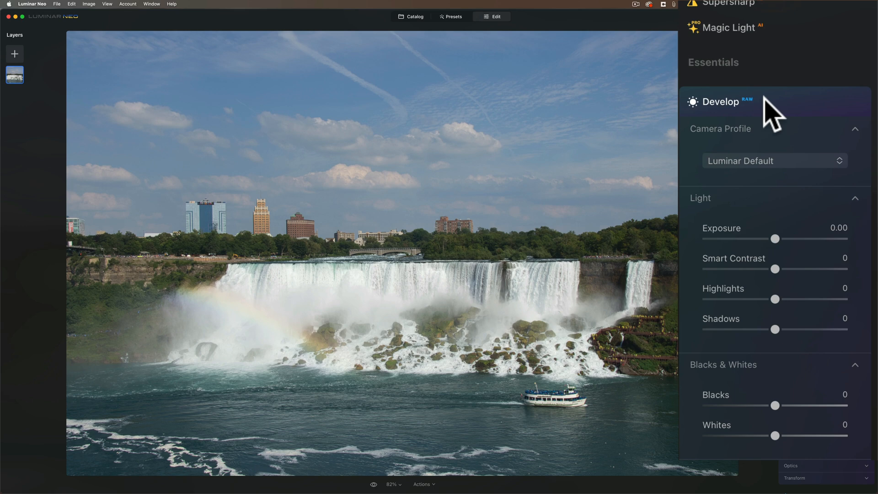
{"action": "scroll", "scroll_direction": "down", "scroll_amount": 3}
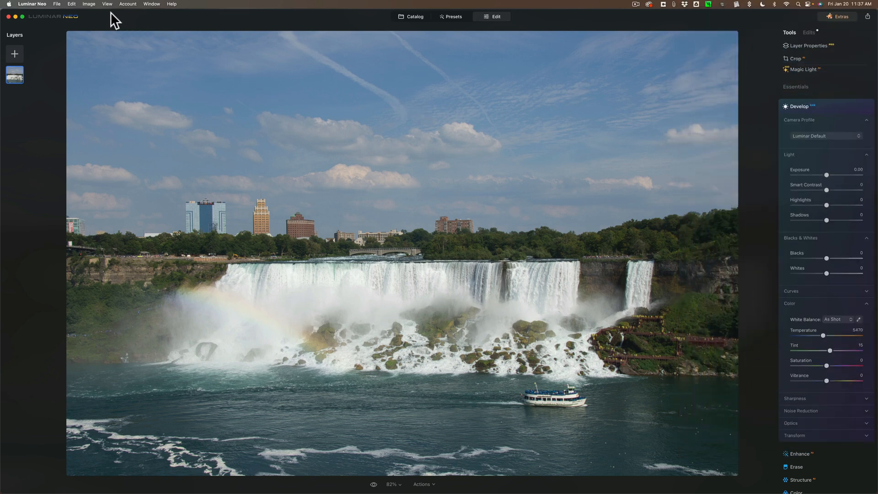
Turn on Show Histogram from the View menu.
{"action": "left_click", "coordinate": [107, 4]}
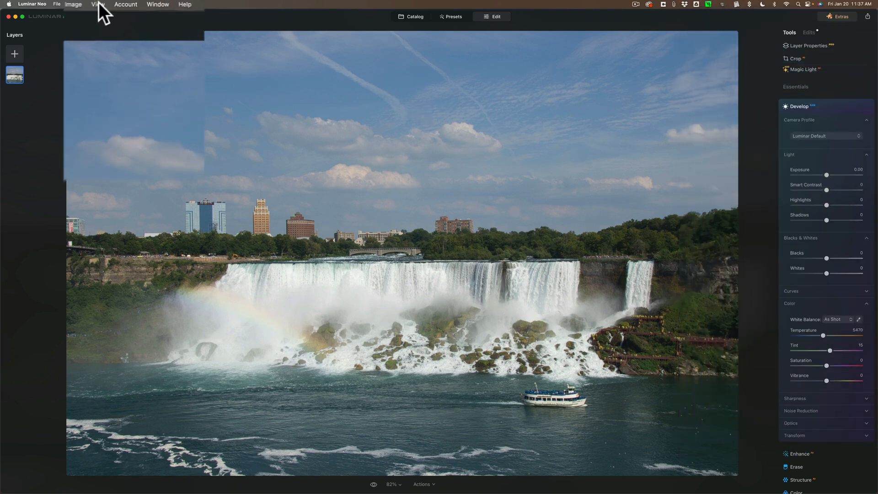
{"action": "left_click", "coordinate": [80, 6]}
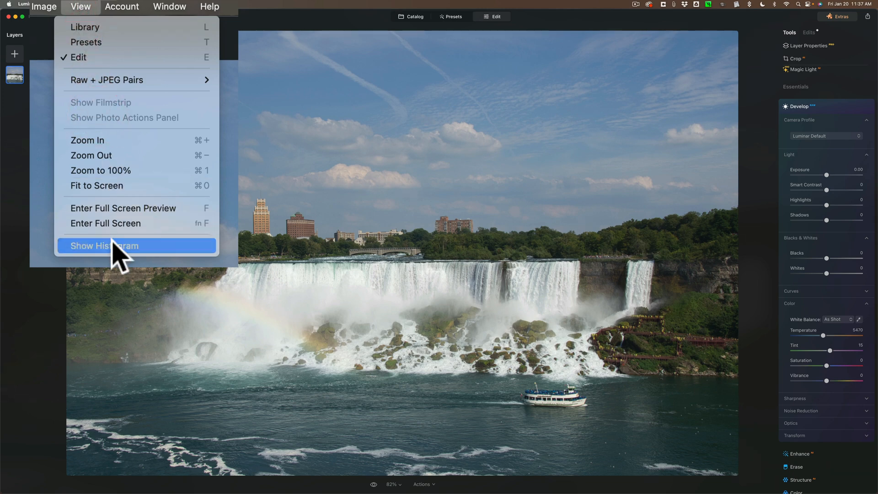
{"action": "left_click", "coordinate": [104, 245]}
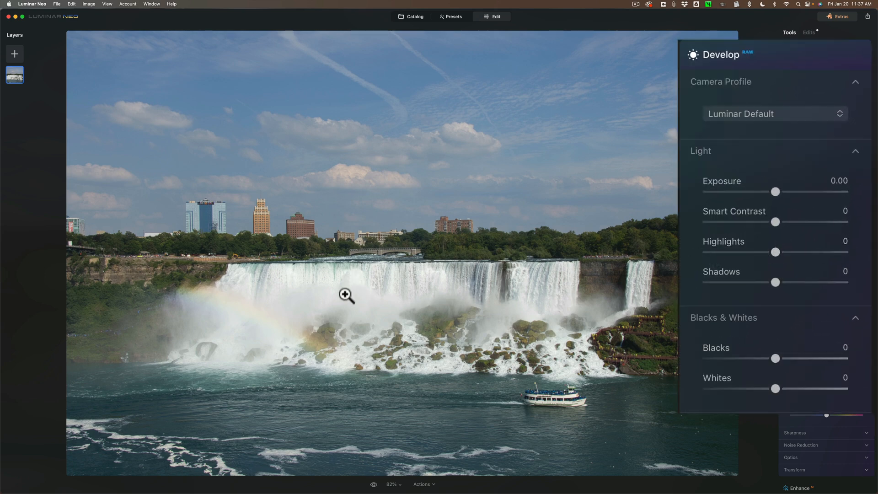
{"action": "mouse_move", "coordinate": [246, 296]}
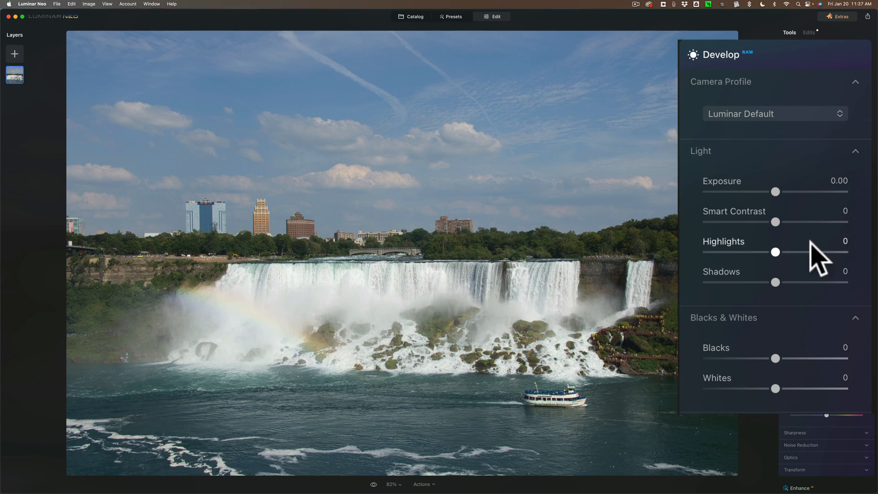
Lower Highlights to -21 and lift Shadows to 71 in Develop > Light.
{"action": "left_click_drag", "start_coordinate": [776, 253], "coordinate": [765, 252]}
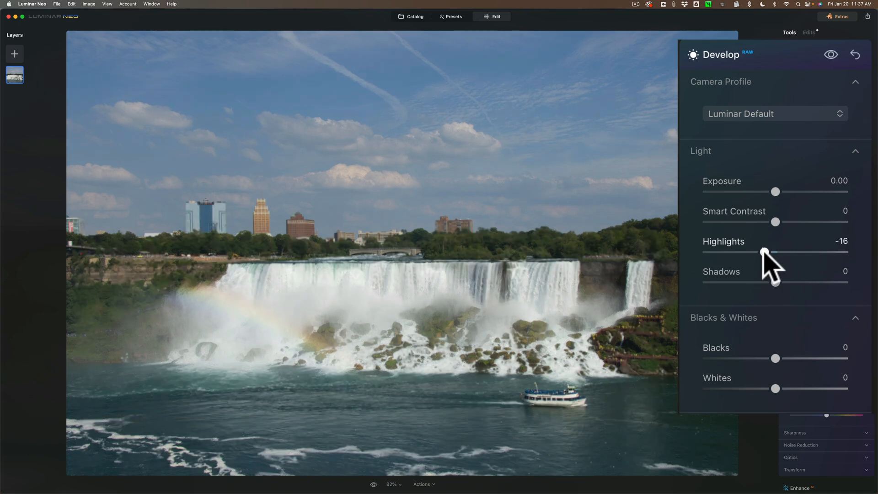
{"action": "left_click_drag", "start_coordinate": [775, 253], "coordinate": [760, 253]}
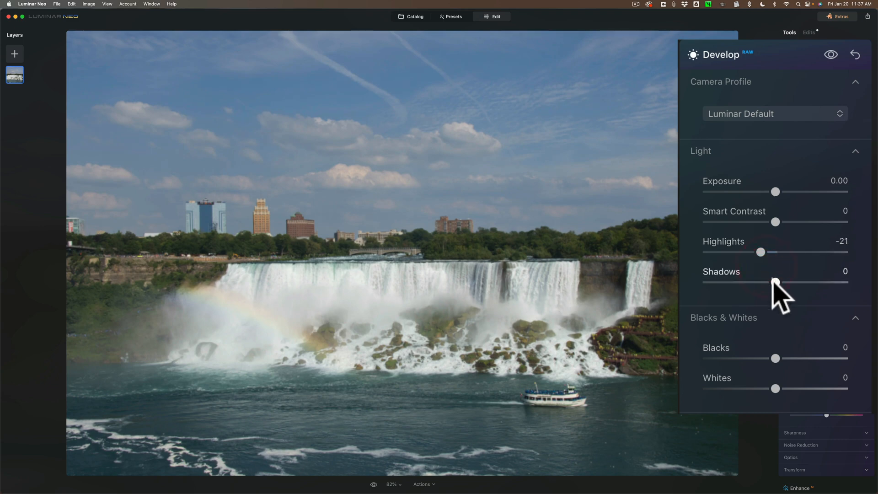
{"action": "left_click_drag", "start_coordinate": [776, 283], "coordinate": [821, 283]}
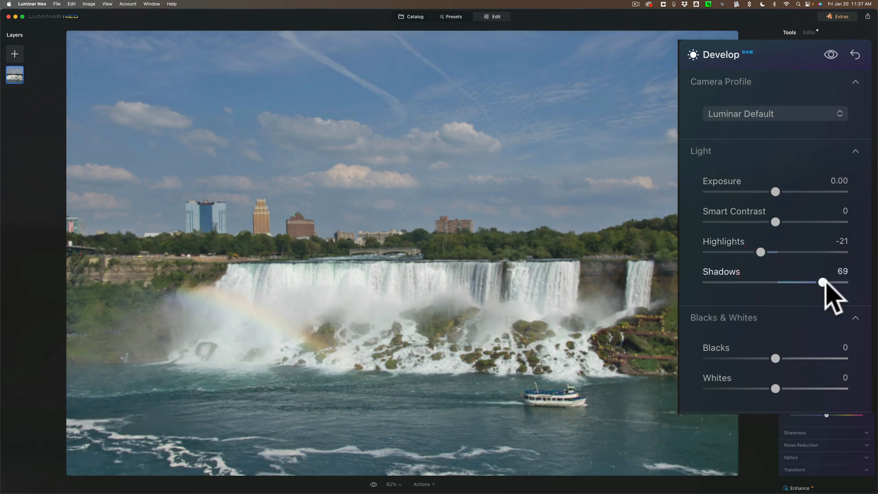
{"action": "left_click_drag", "start_coordinate": [822, 283], "coordinate": [824, 282]}
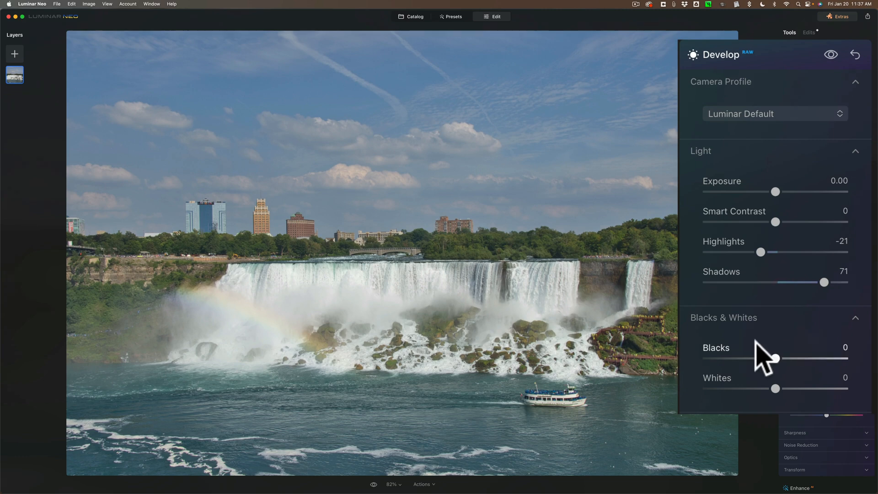
{"action": "mouse_move", "coordinate": [750, 383]}
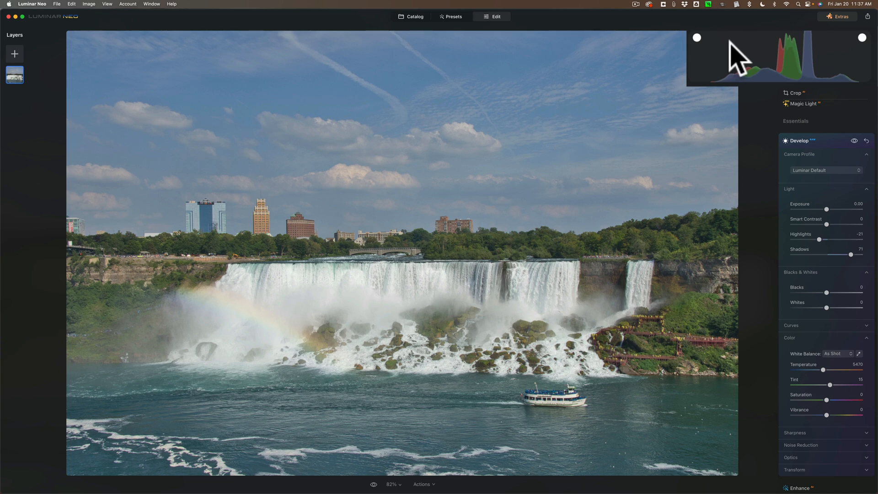
{"action": "mouse_move", "coordinate": [736, 62]}
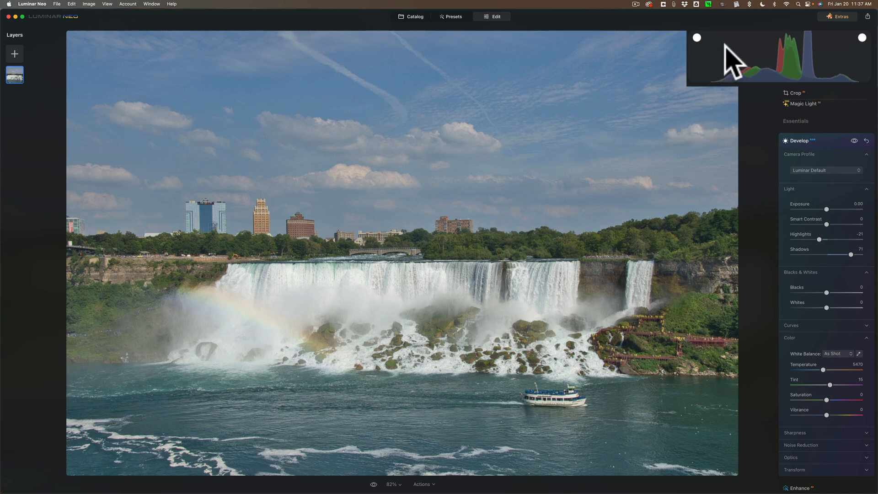
{"action": "mouse_move", "coordinate": [856, 53]}
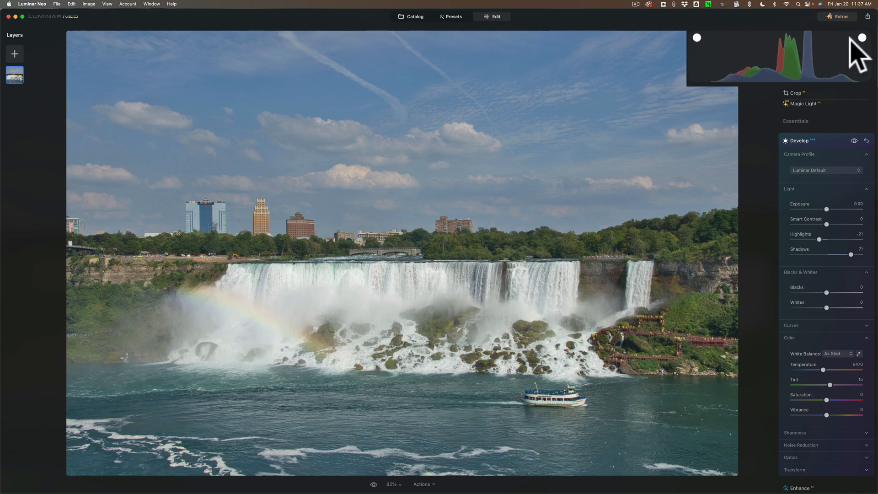
{"action": "mouse_move", "coordinate": [852, 56]}
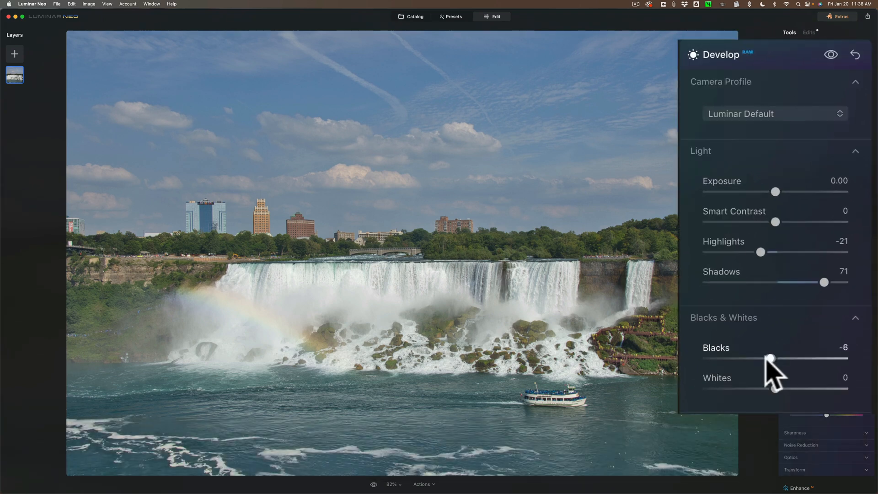
Deepen Blacks to -64 after checking clipping and brighten Whites to about 82.
{"action": "left_click_drag", "start_coordinate": [772, 359], "coordinate": [707, 359]}
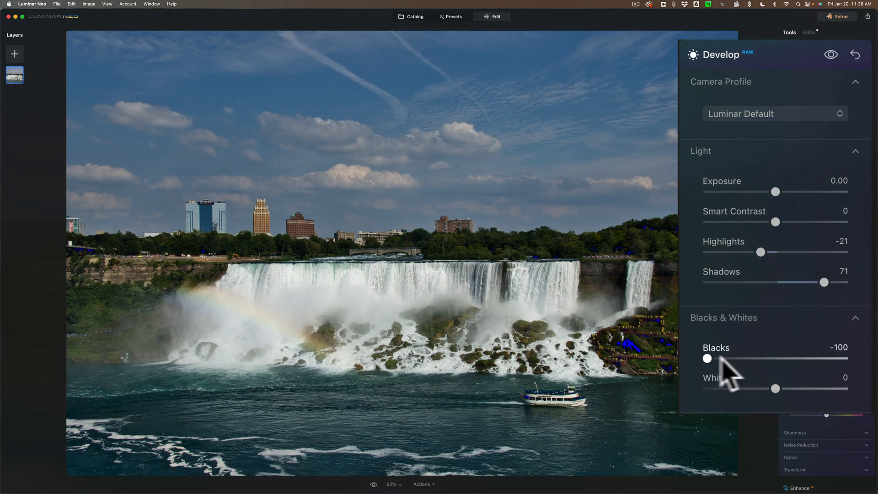
{"action": "left_click_drag", "start_coordinate": [707, 359], "coordinate": [722, 359]}
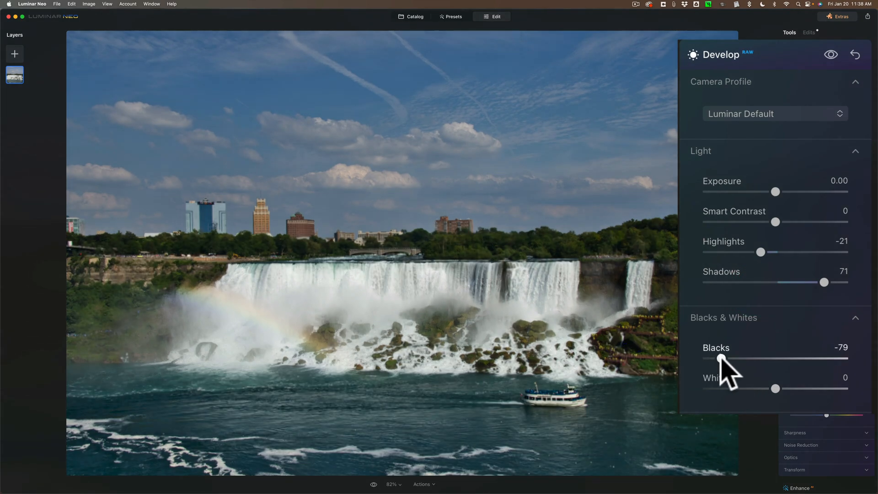
{"action": "left_click_drag", "start_coordinate": [721, 358], "coordinate": [732, 358]}
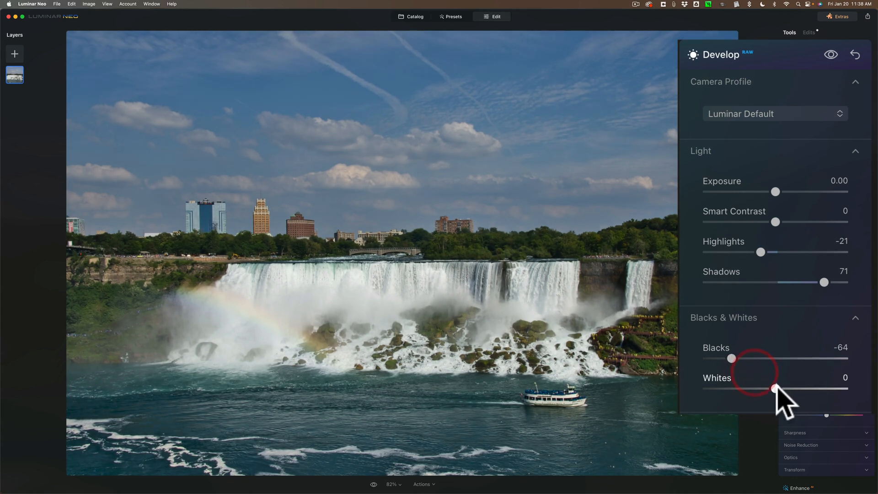
{"action": "left_click_drag", "start_coordinate": [775, 387], "coordinate": [844, 388]}
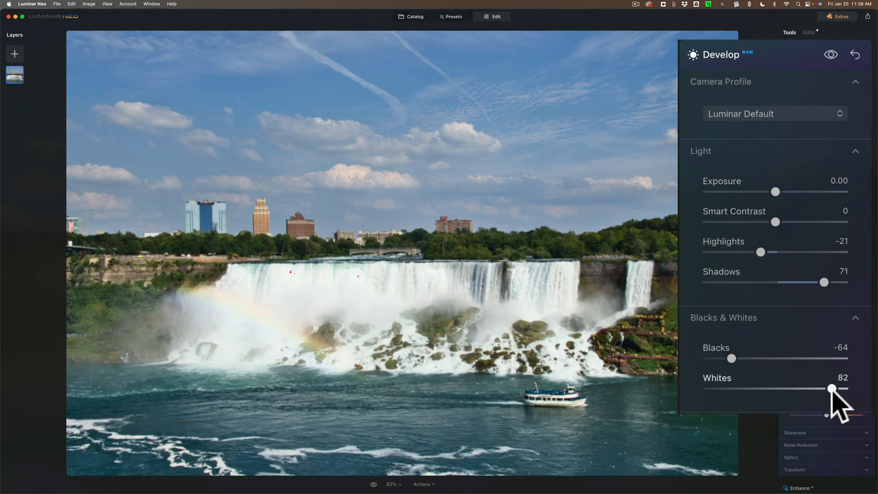
{"action": "left_click_drag", "start_coordinate": [830, 389], "coordinate": [823, 390]}
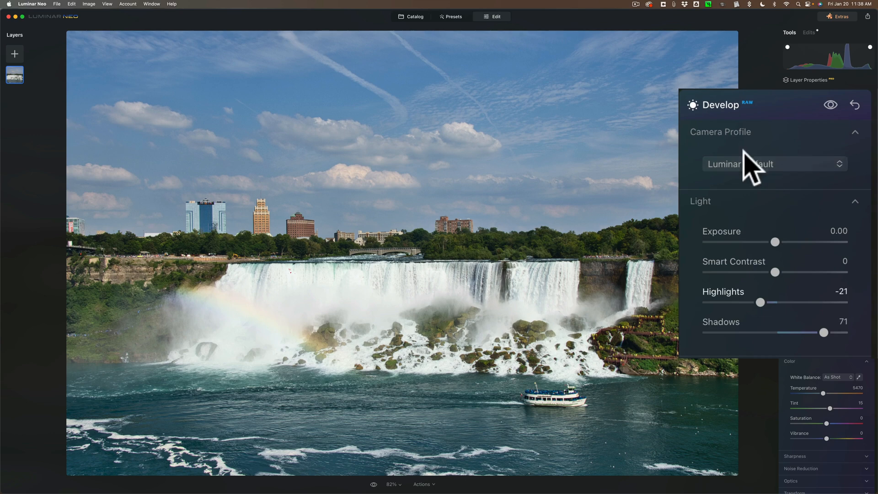
{"action": "mouse_move", "coordinate": [762, 171]}
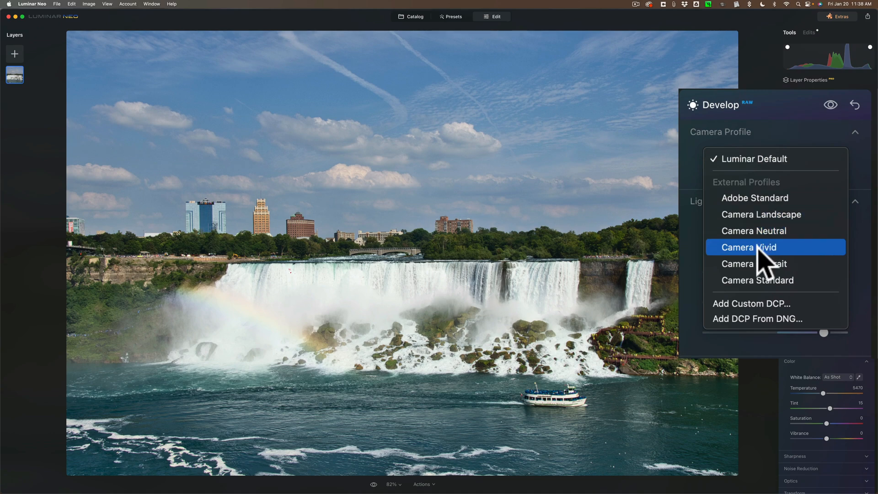
Apply the Camera Vivid profile, raise Saturation to 7 and enable Auto Fix Chromatic Aberrations.
{"action": "left_click", "coordinate": [749, 247]}
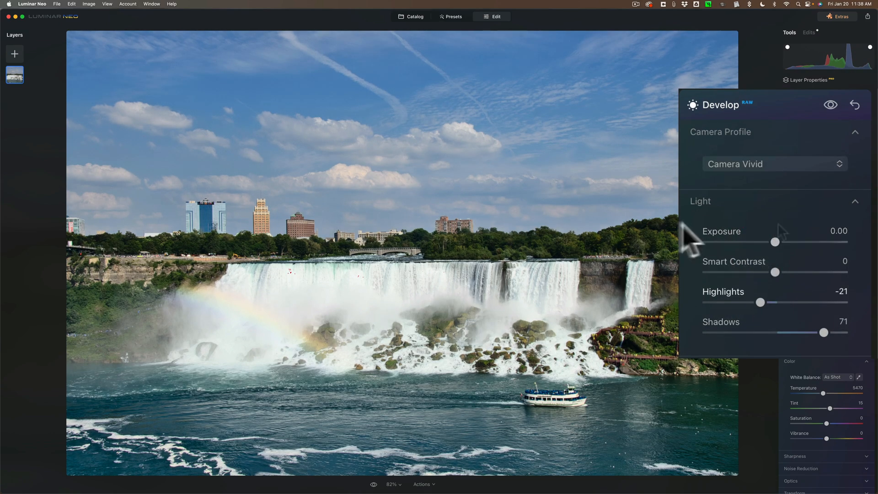
{"action": "mouse_move", "coordinate": [767, 190]}
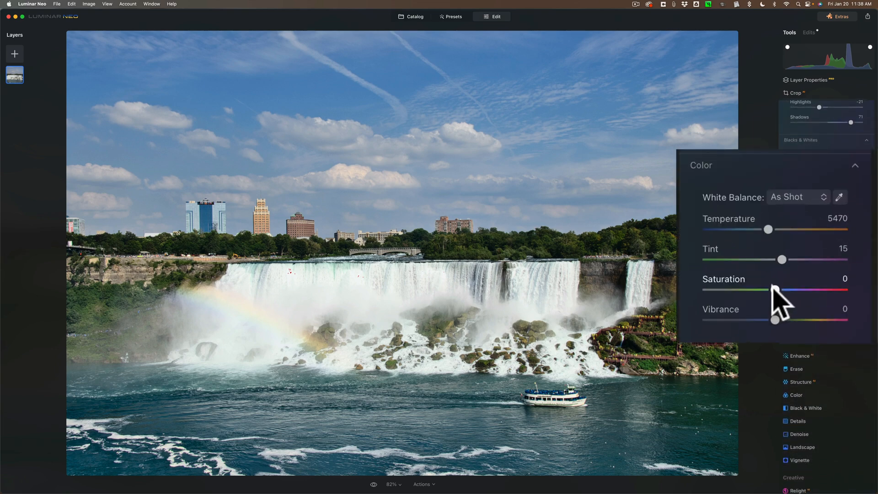
{"action": "left_click_drag", "start_coordinate": [770, 289], "coordinate": [781, 290]}
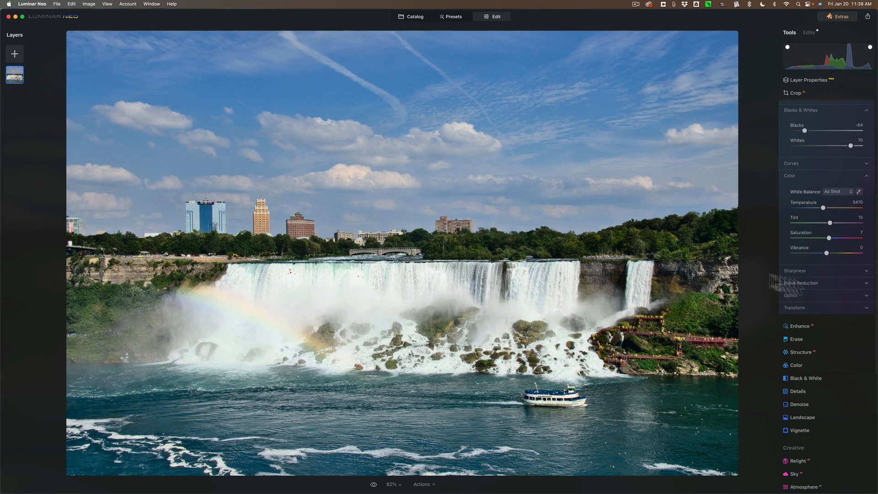
{"action": "mouse_move", "coordinate": [523, 210]}
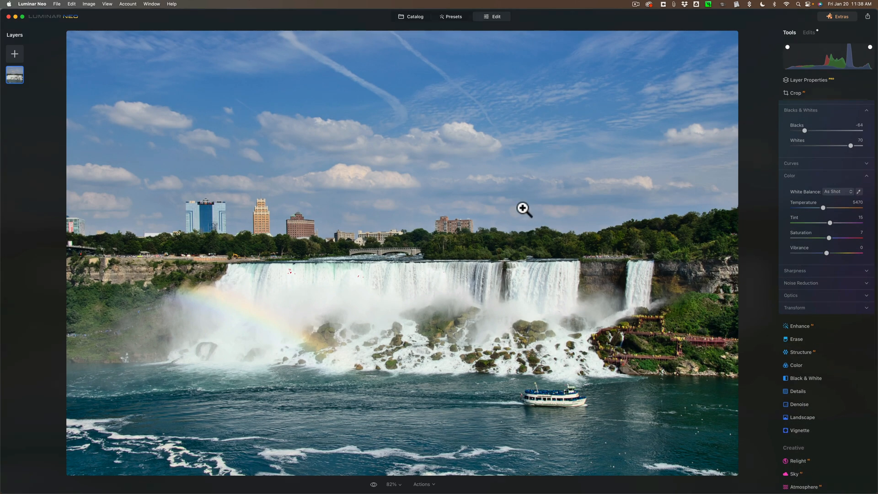
{"action": "mouse_move", "coordinate": [807, 278]}
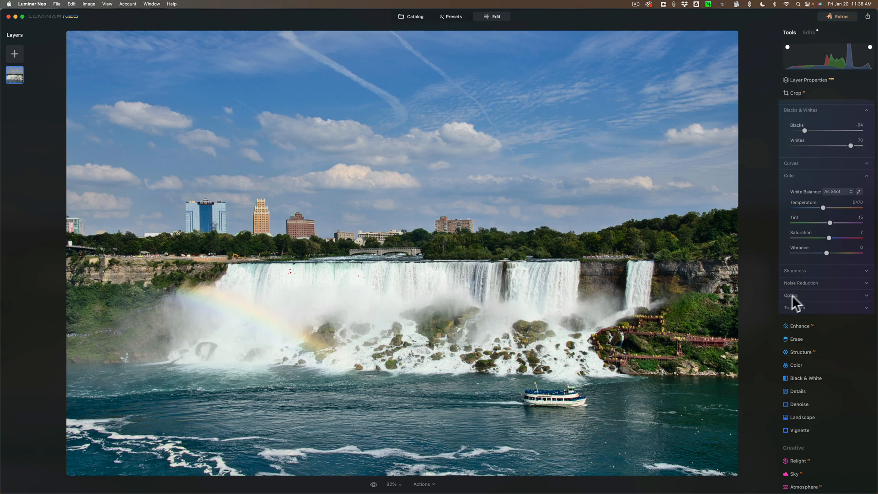
{"action": "mouse_move", "coordinate": [806, 277]}
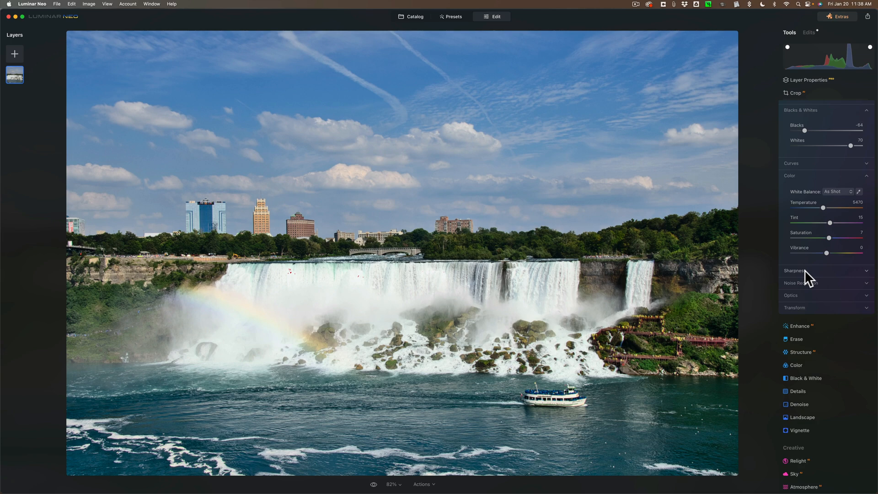
{"action": "mouse_move", "coordinate": [813, 280]}
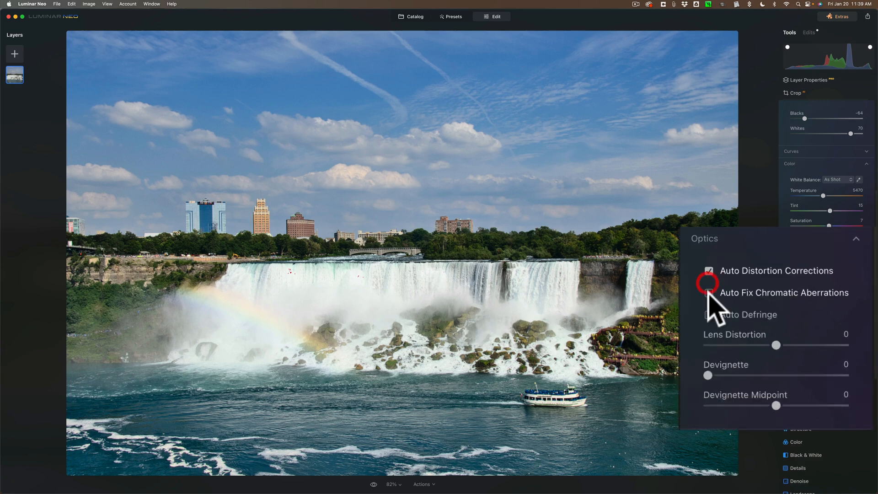
{"action": "left_click", "coordinate": [708, 292]}
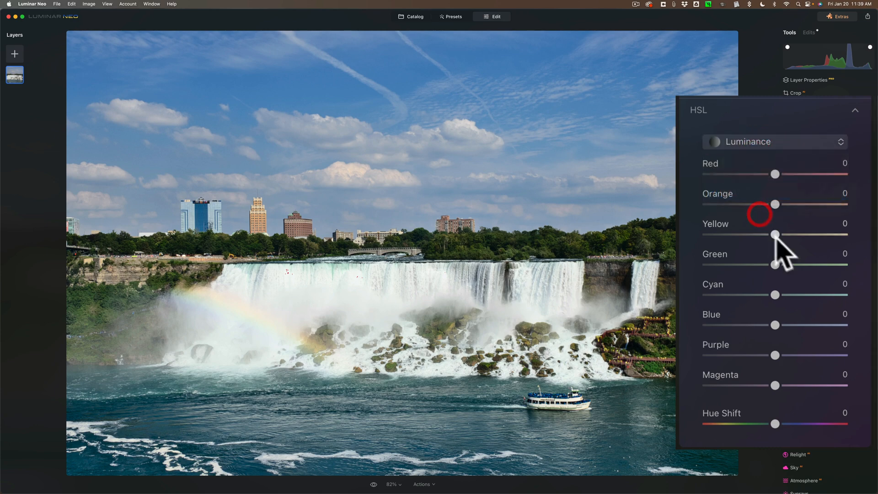
{"action": "mouse_move", "coordinate": [648, 236]}
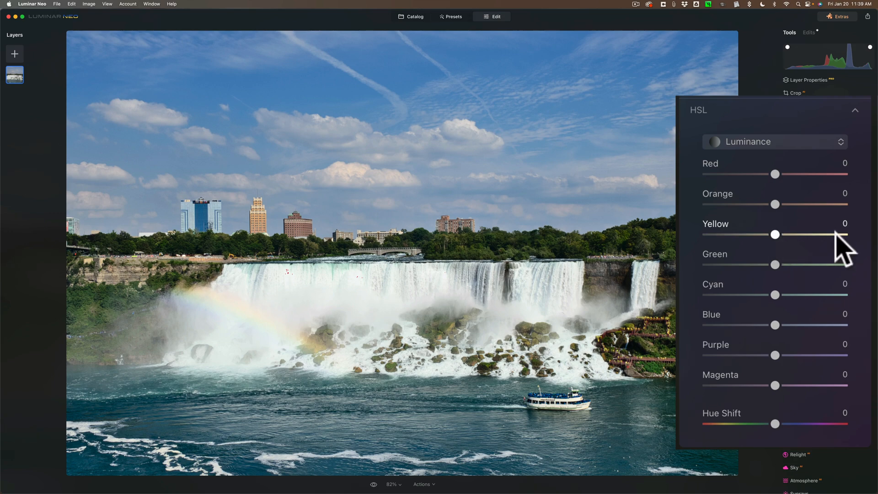
Raise HSL Luminance for Yellow to 100, Orange to 61 and Green to 46.
{"action": "left_click_drag", "start_coordinate": [775, 235], "coordinate": [844, 235]}
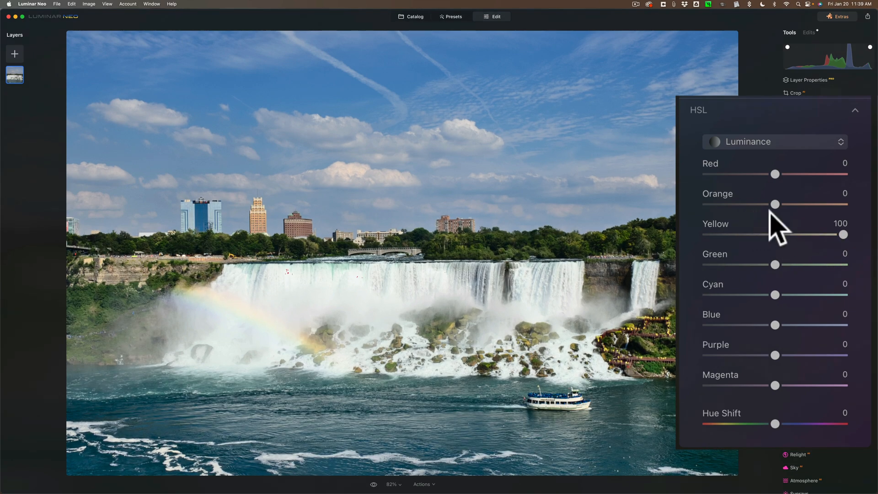
{"action": "left_click_drag", "start_coordinate": [774, 204], "coordinate": [816, 204]}
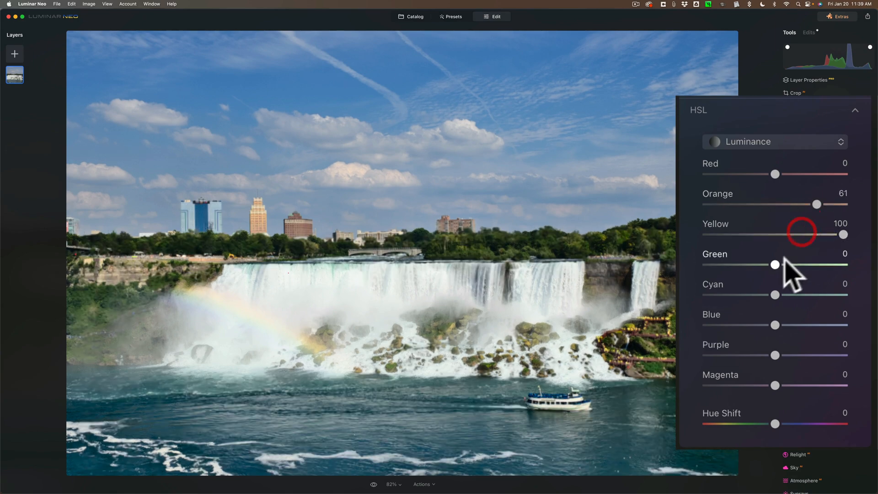
{"action": "left_click_drag", "start_coordinate": [775, 264], "coordinate": [808, 264]}
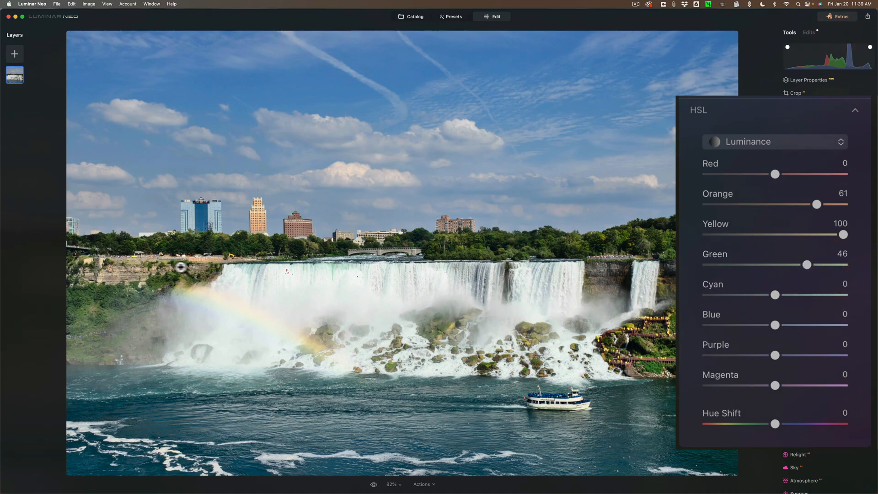
{"action": "mouse_move", "coordinate": [668, 318]}
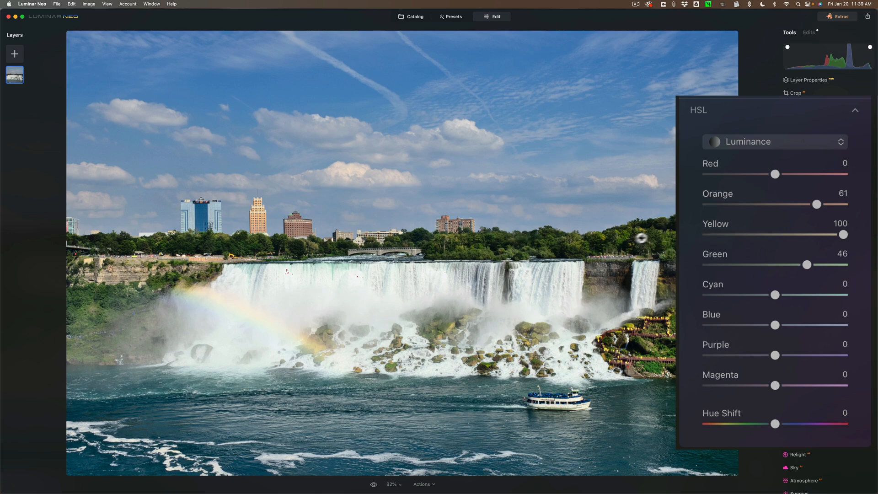
{"action": "mouse_move", "coordinate": [731, 264]}
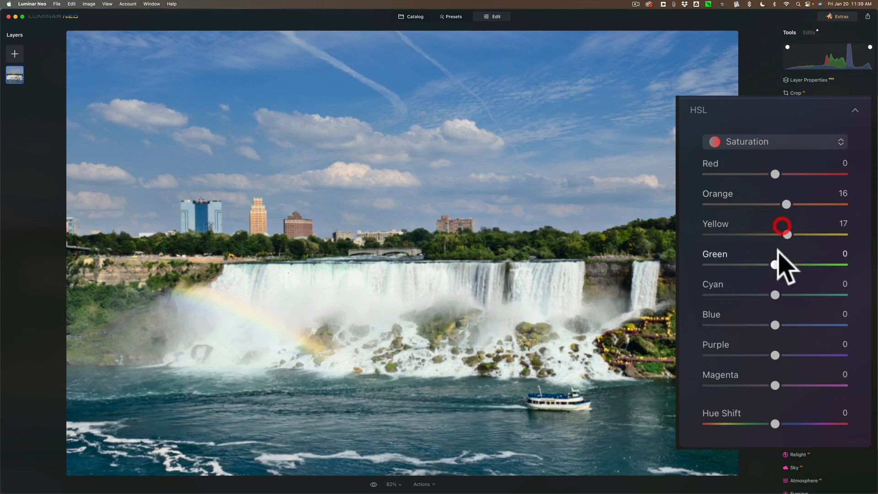
Boost Green saturation to 24 and test Blue saturation before returning it to zero.
{"action": "left_click_drag", "start_coordinate": [775, 265], "coordinate": [809, 265]}
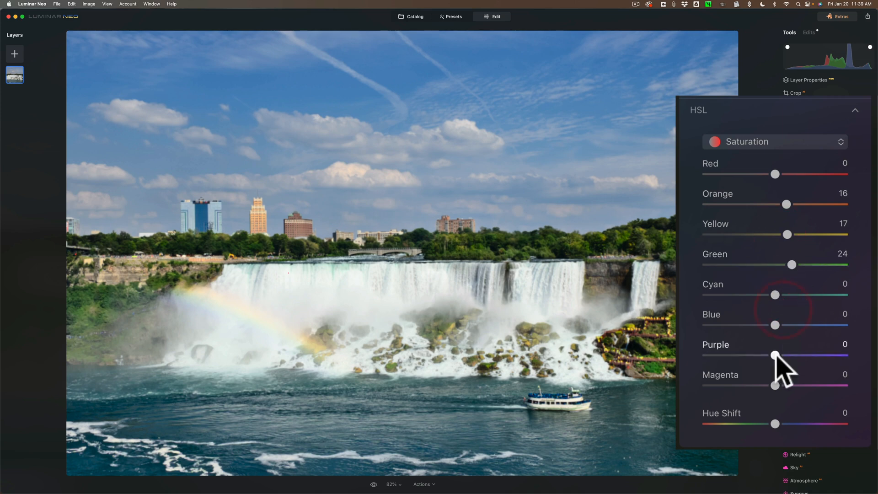
{"action": "left_click_drag", "start_coordinate": [774, 325], "coordinate": [799, 325]}
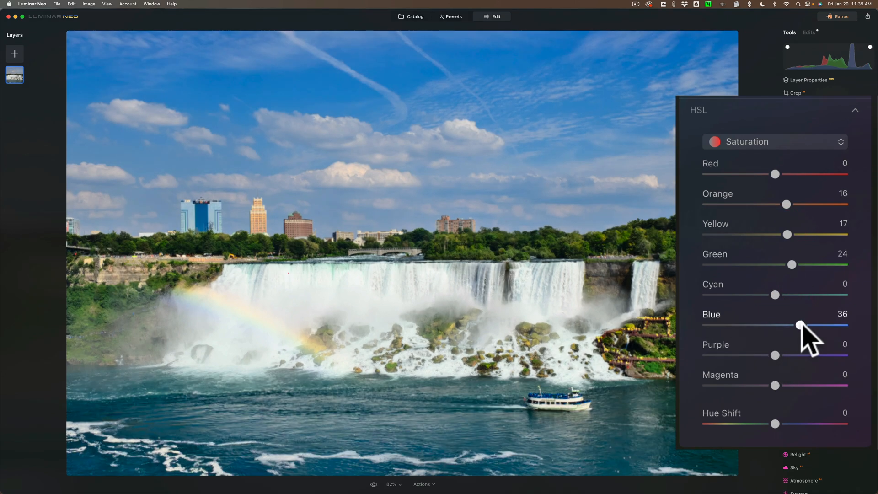
{"action": "left_click_drag", "start_coordinate": [800, 325], "coordinate": [775, 324]}
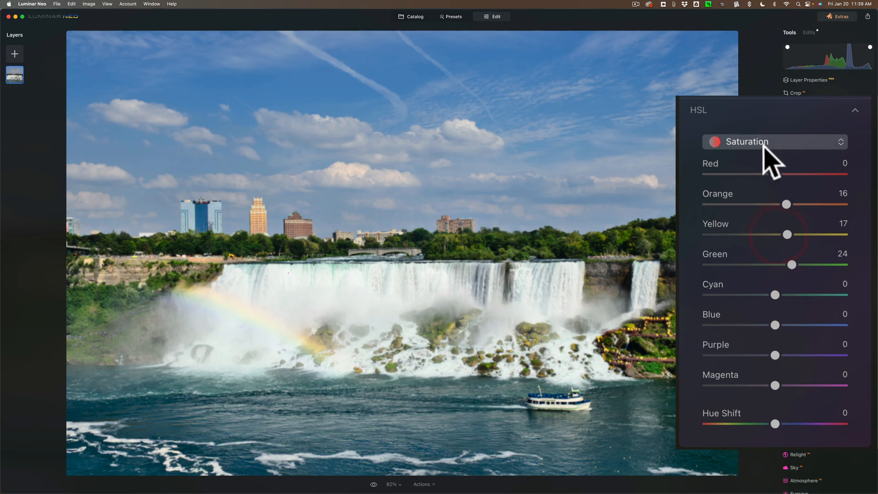
{"action": "left_click", "coordinate": [774, 141]}
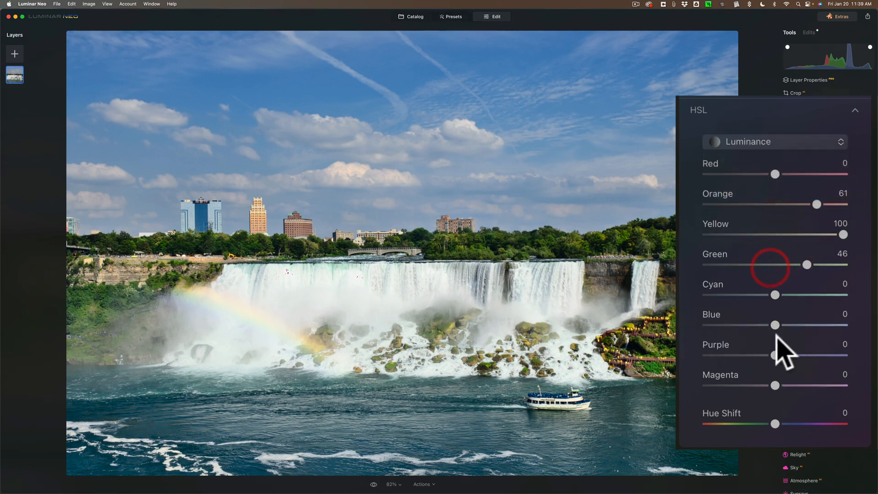
Darken Blue luminance to -38 to deepen the sky, then collapse HSL.
{"action": "left_click_drag", "start_coordinate": [775, 325], "coordinate": [756, 325]}
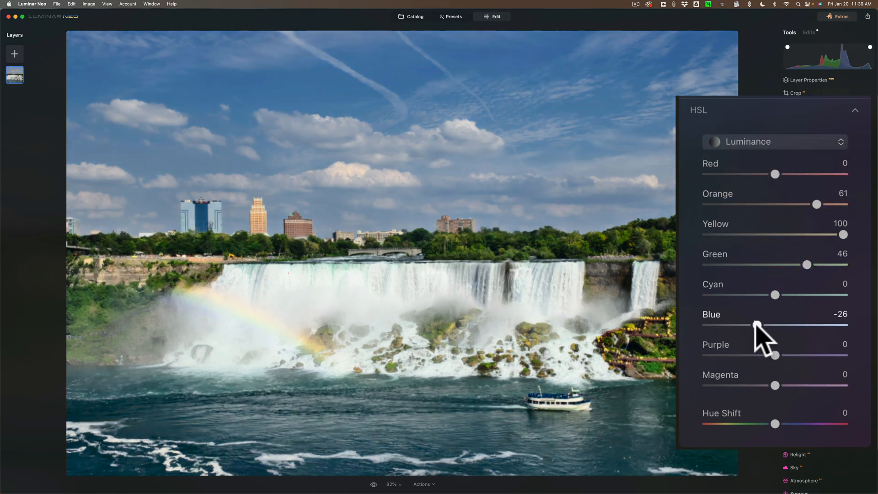
{"action": "left_click_drag", "start_coordinate": [757, 325], "coordinate": [751, 325]}
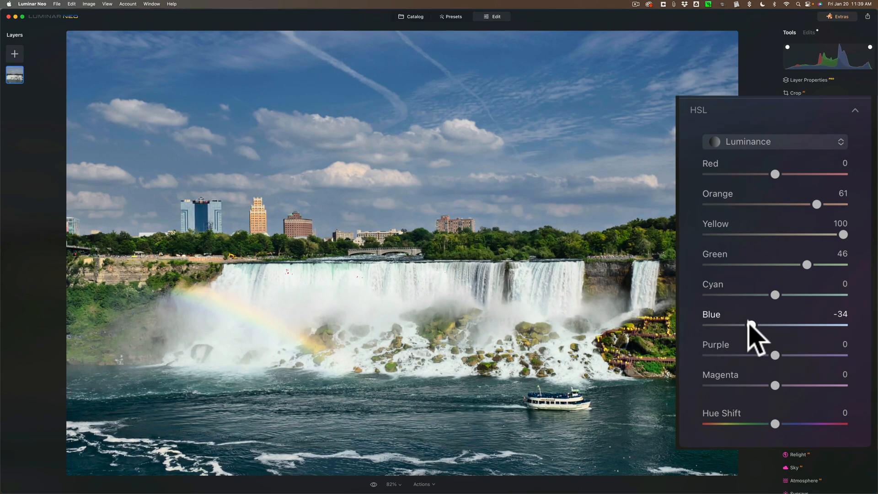
{"action": "left_click_drag", "start_coordinate": [752, 327], "coordinate": [797, 306]}
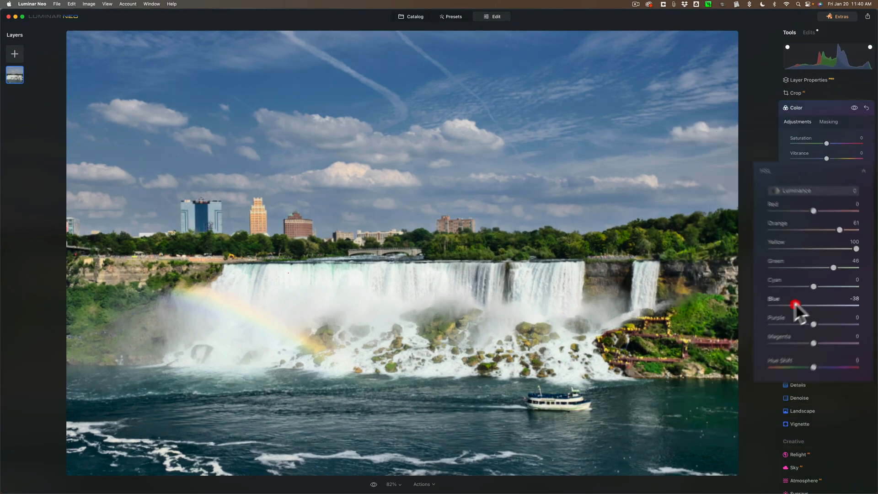
{"action": "left_click", "coordinate": [792, 190]}
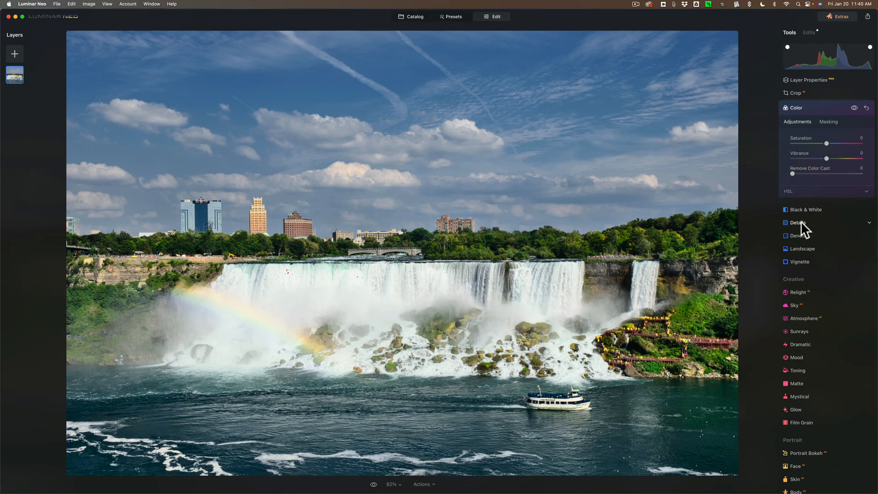
{"action": "mouse_move", "coordinate": [823, 244]}
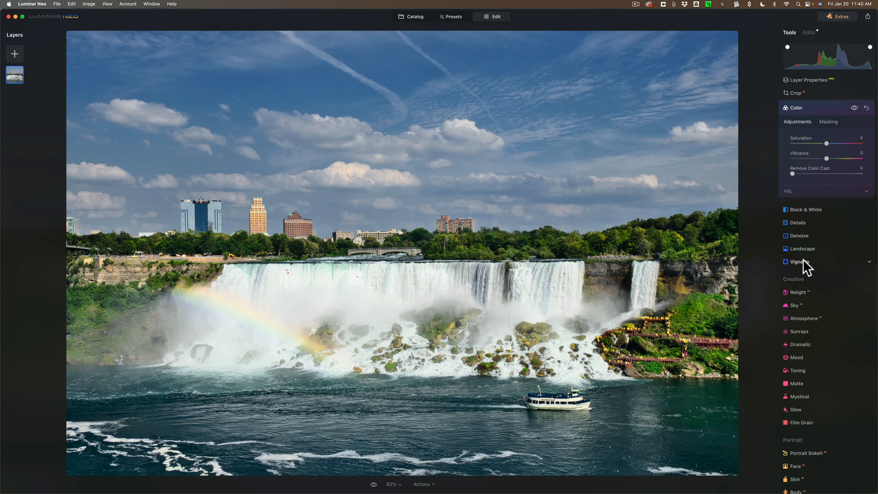
Add a dark Vignette, testing extremes and settling Amount at about -45.
{"action": "left_click", "coordinate": [797, 261]}
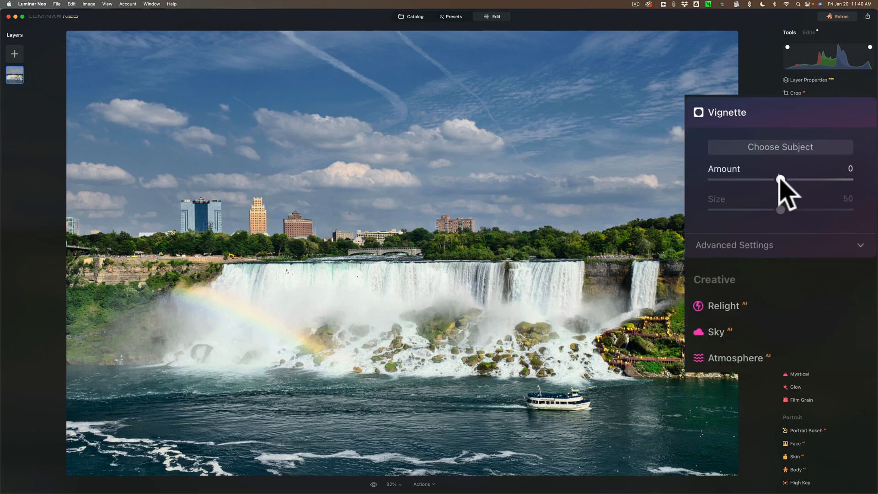
{"action": "left_click_drag", "start_coordinate": [782, 180], "coordinate": [725, 180]}
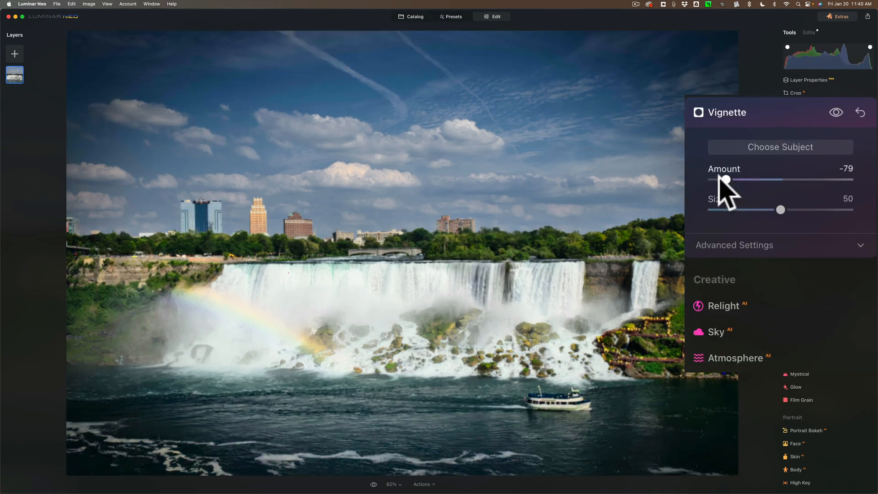
{"action": "left_click_drag", "start_coordinate": [726, 179], "coordinate": [849, 179]}
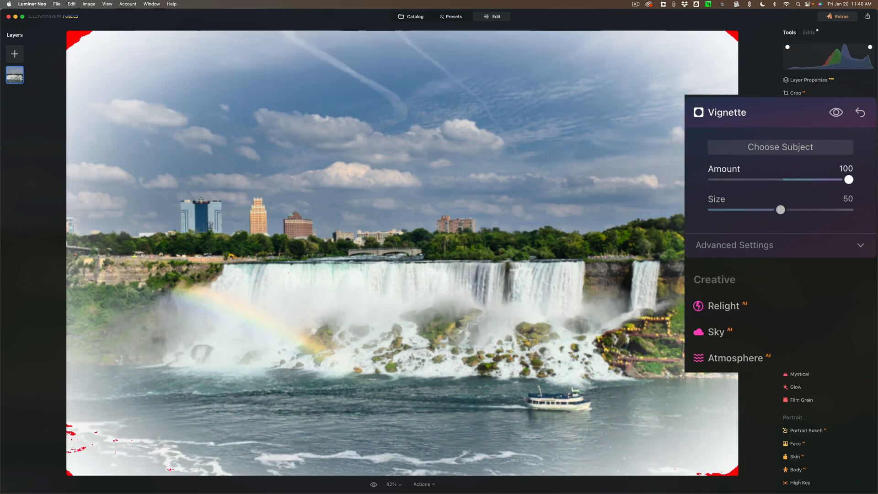
{"action": "left_click_drag", "start_coordinate": [849, 179], "coordinate": [764, 179]}
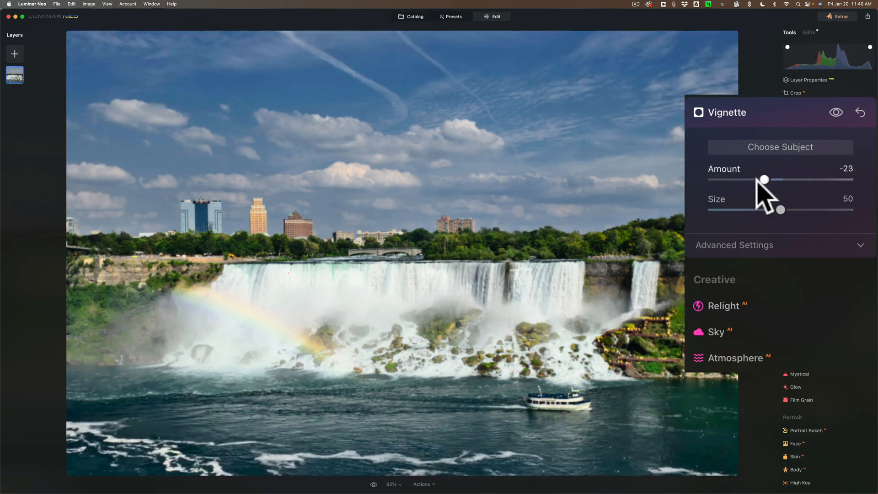
{"action": "left_click_drag", "start_coordinate": [765, 179], "coordinate": [713, 179]}
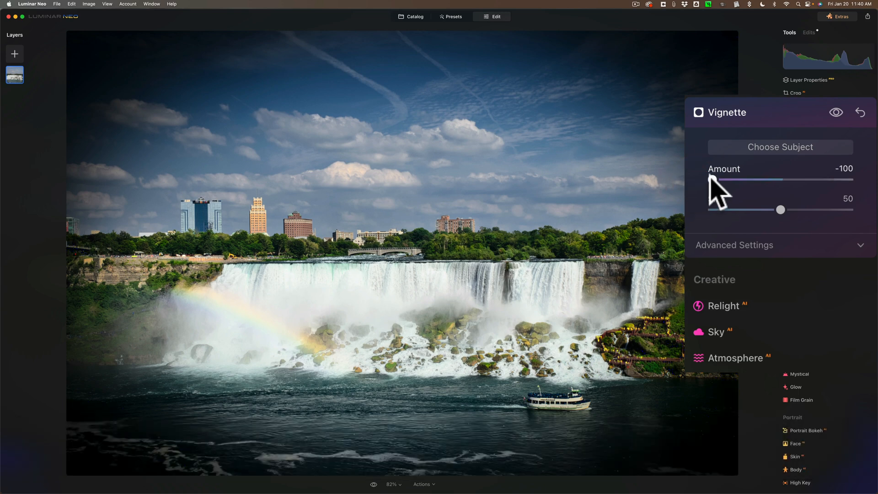
{"action": "left_click_drag", "start_coordinate": [711, 179], "coordinate": [750, 179]}
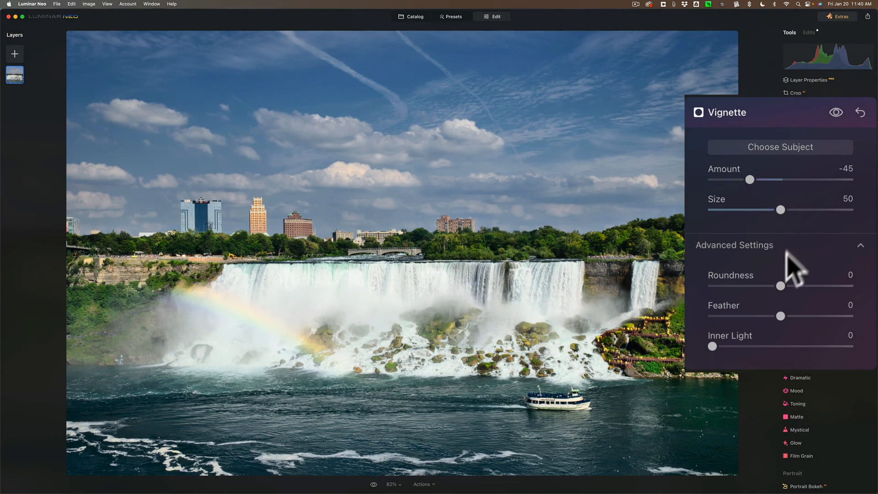
{"action": "mouse_move", "coordinate": [745, 314]}
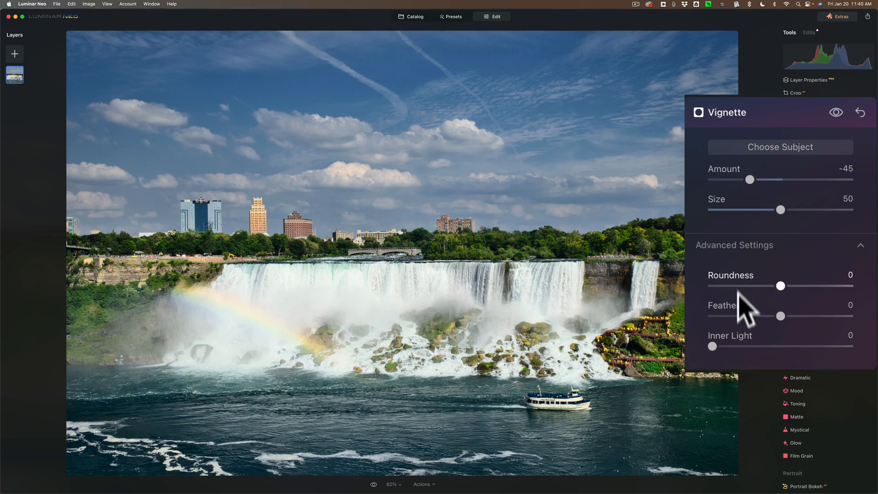
Set the vignette's Inner Light to 12 and collapse the Vignette tool.
{"action": "left_click_drag", "start_coordinate": [712, 345], "coordinate": [715, 345]}
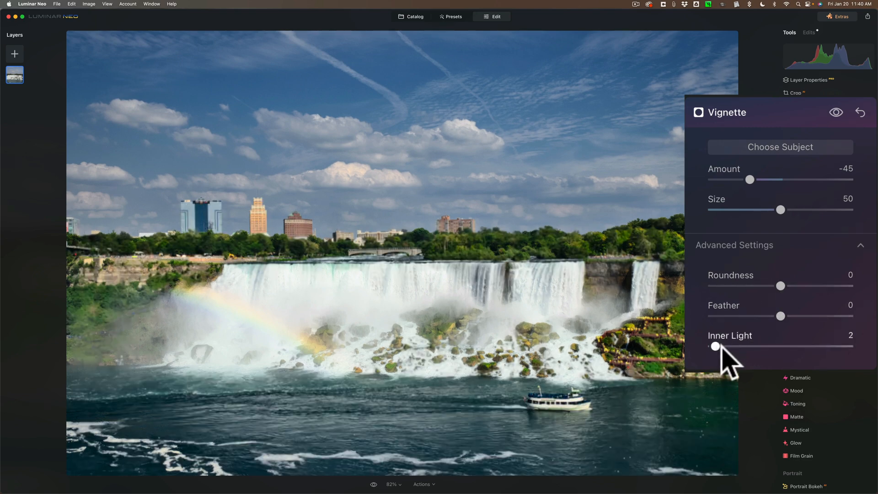
{"action": "left_click_drag", "start_coordinate": [716, 345], "coordinate": [732, 346]}
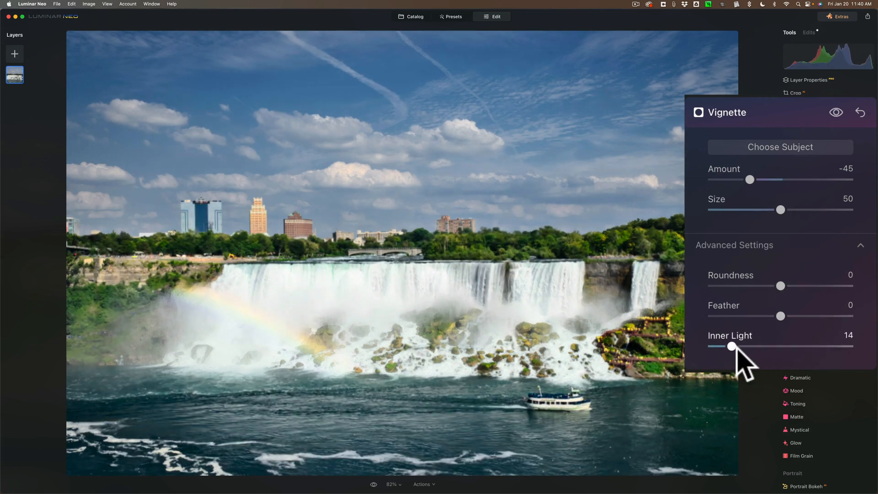
{"action": "left_click_drag", "start_coordinate": [732, 346], "coordinate": [727, 346]}
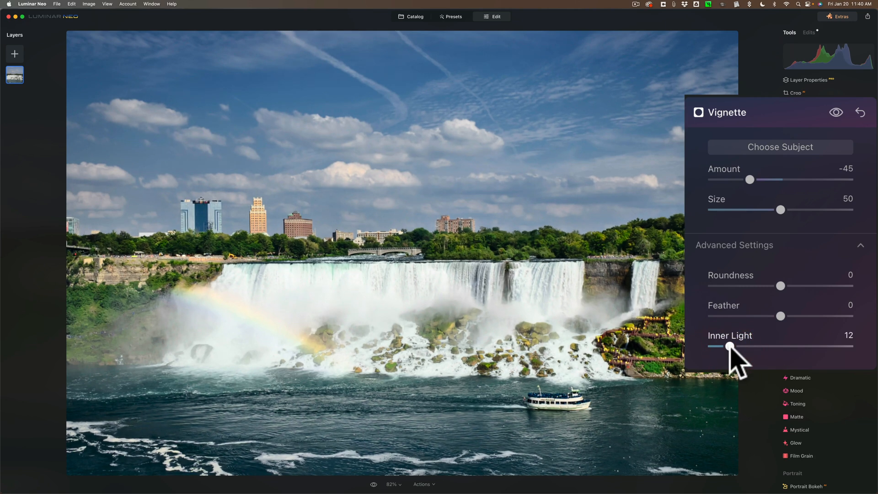
{"action": "left_click", "coordinate": [865, 105]}
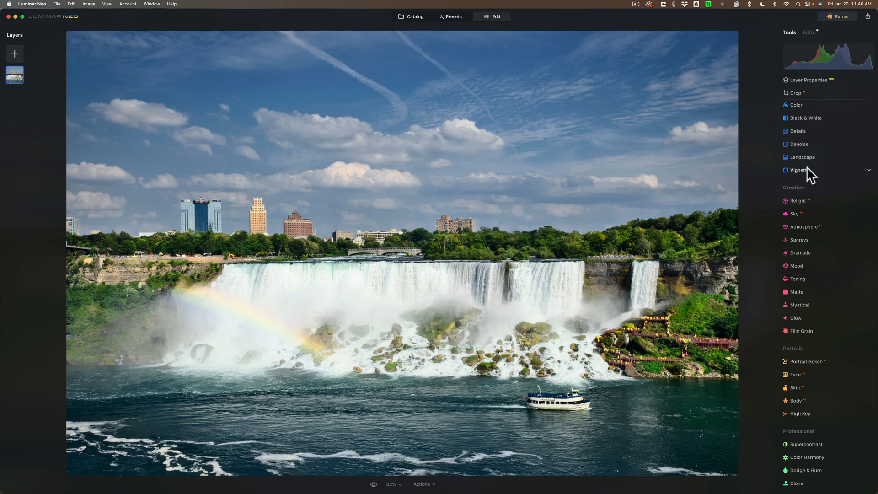
Show the applied-edits list and lighten the Vignette Amount from -45 to -35.
{"action": "left_click", "coordinate": [799, 170]}
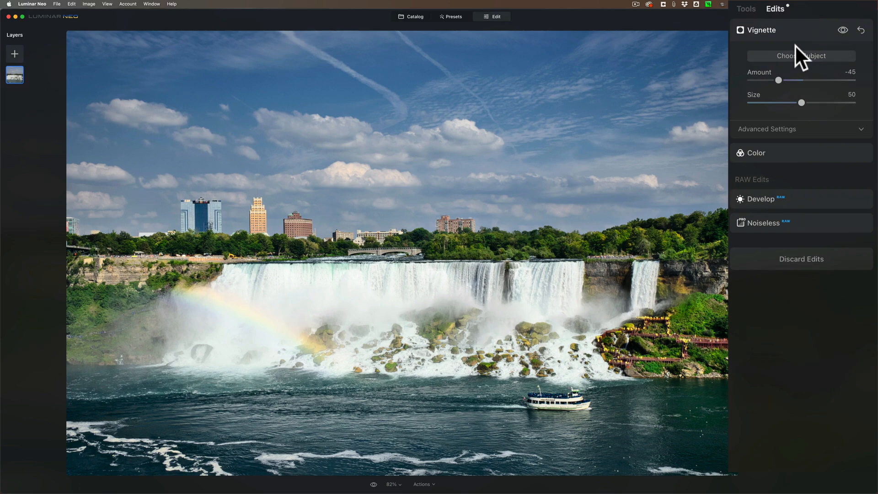
{"action": "mouse_move", "coordinate": [782, 85]}
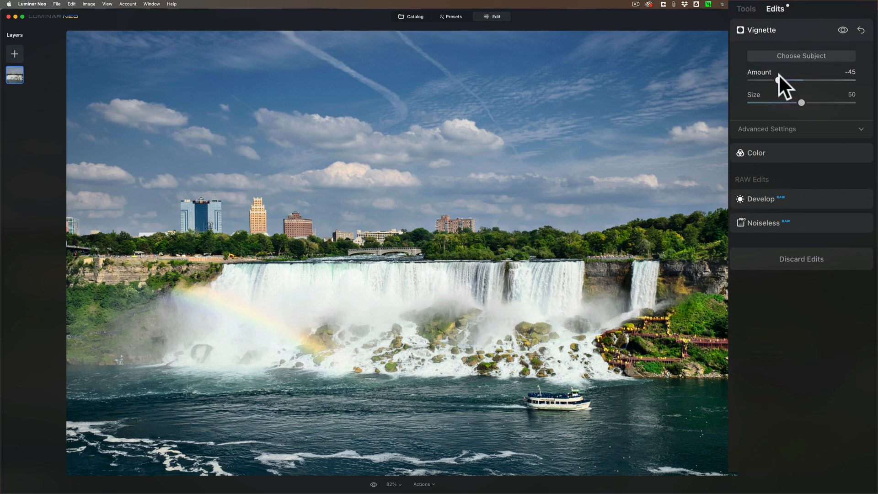
{"action": "left_click_drag", "start_coordinate": [779, 80], "coordinate": [784, 81]}
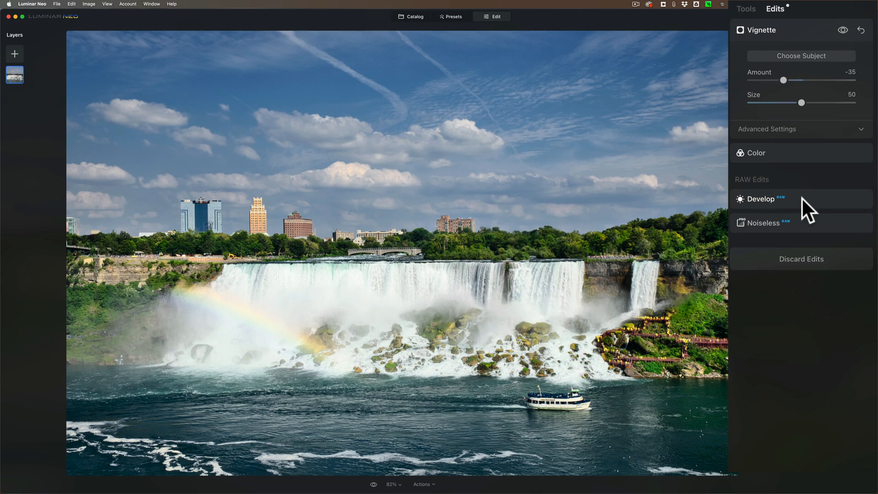
{"action": "mouse_move", "coordinate": [810, 210]}
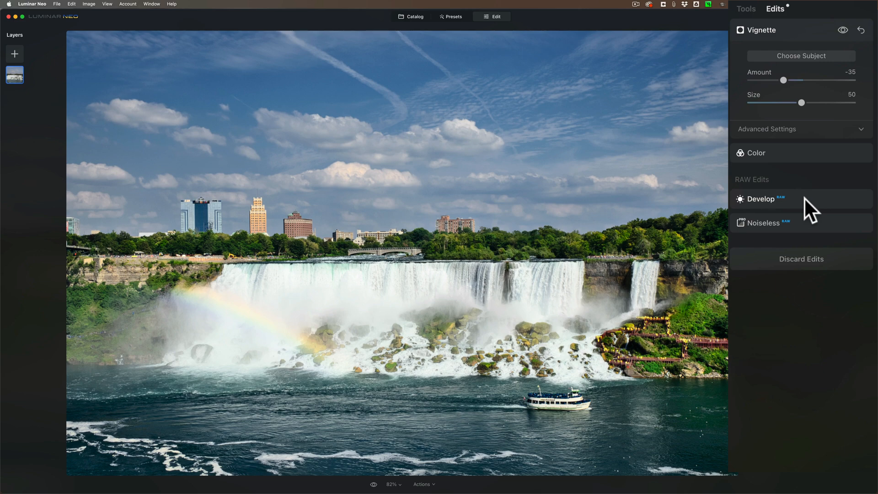
{"action": "mouse_move", "coordinate": [802, 191]}
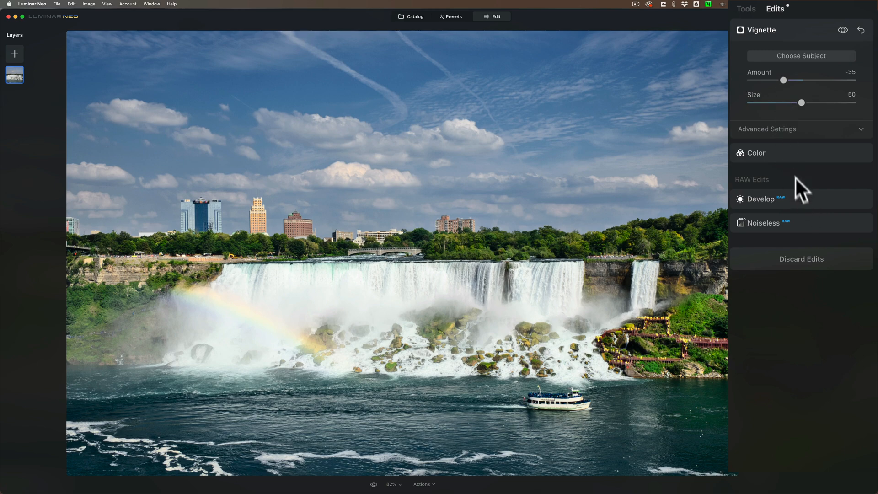
{"action": "left_click", "coordinate": [760, 199]}
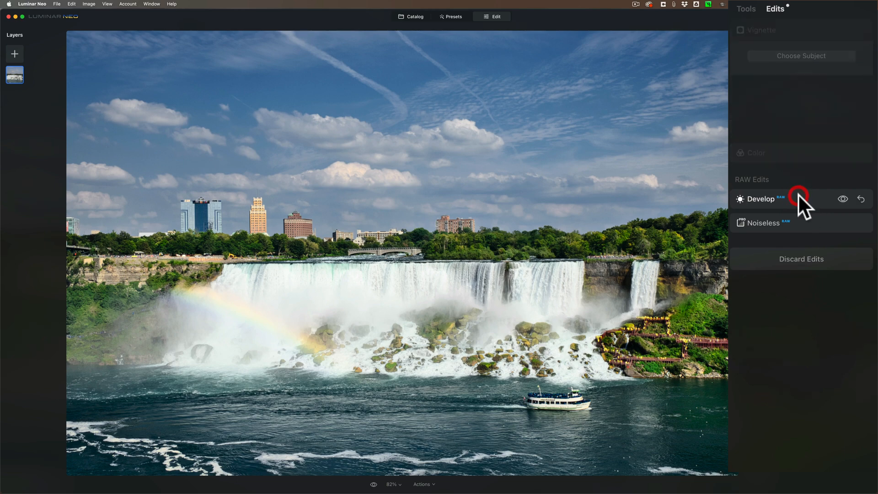
{"action": "left_click", "coordinate": [760, 198]}
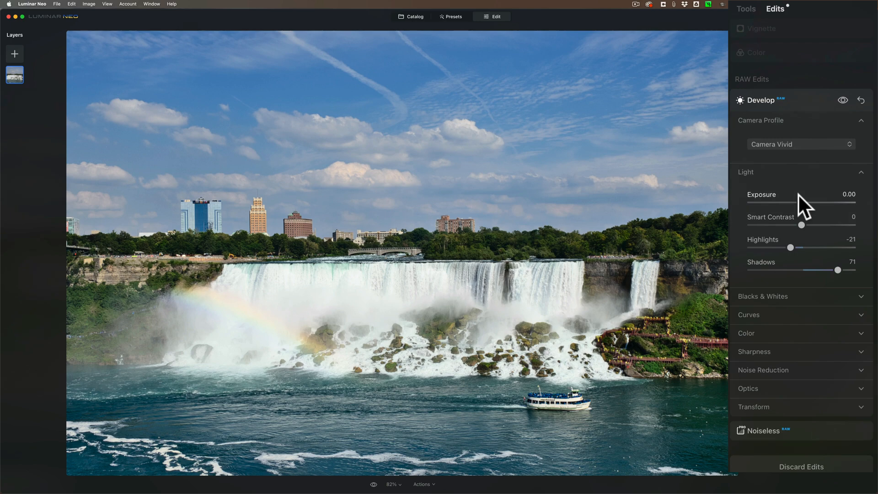
{"action": "mouse_move", "coordinate": [804, 208]}
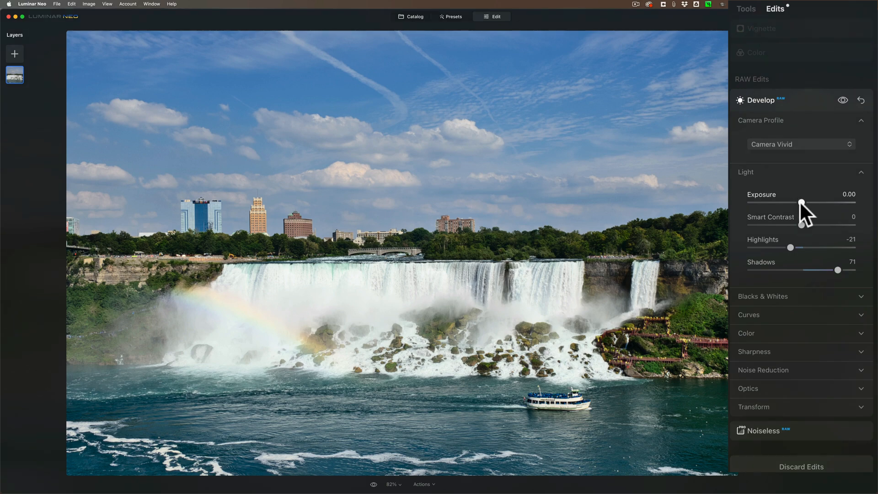
{"action": "left_click_drag", "start_coordinate": [801, 203], "coordinate": [820, 203]}
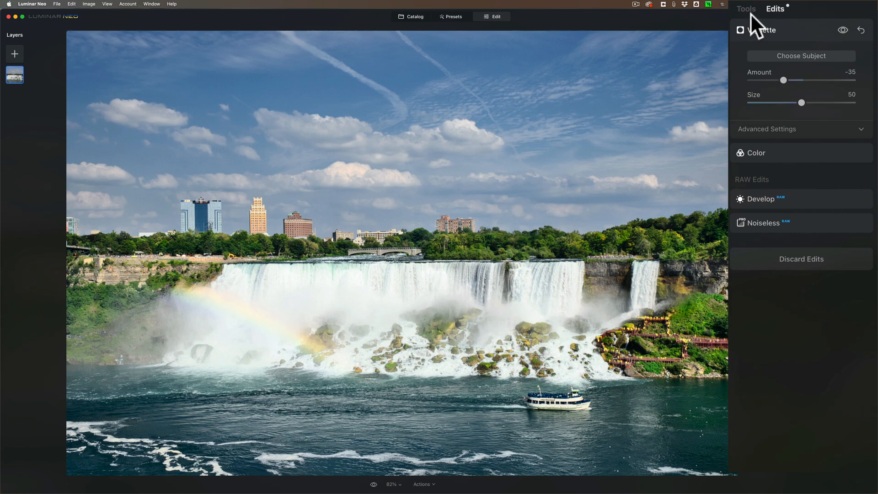
{"action": "left_click", "coordinate": [746, 8]}
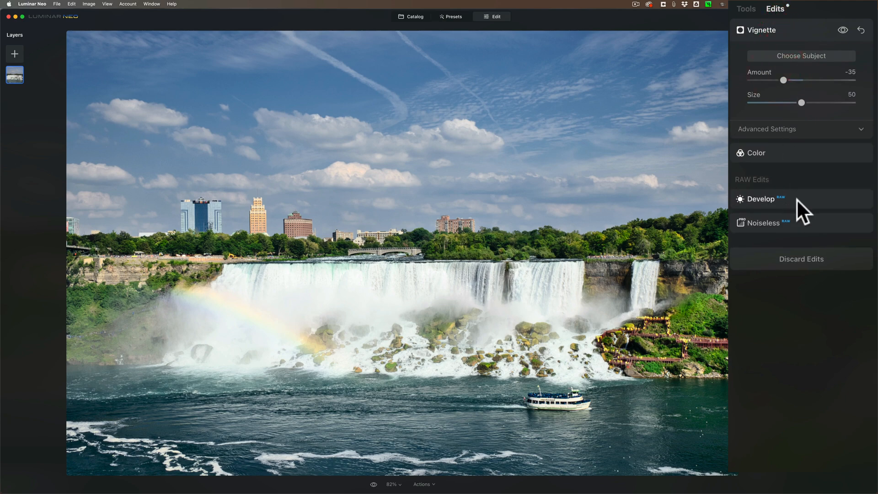
{"action": "left_click", "coordinate": [761, 198]}
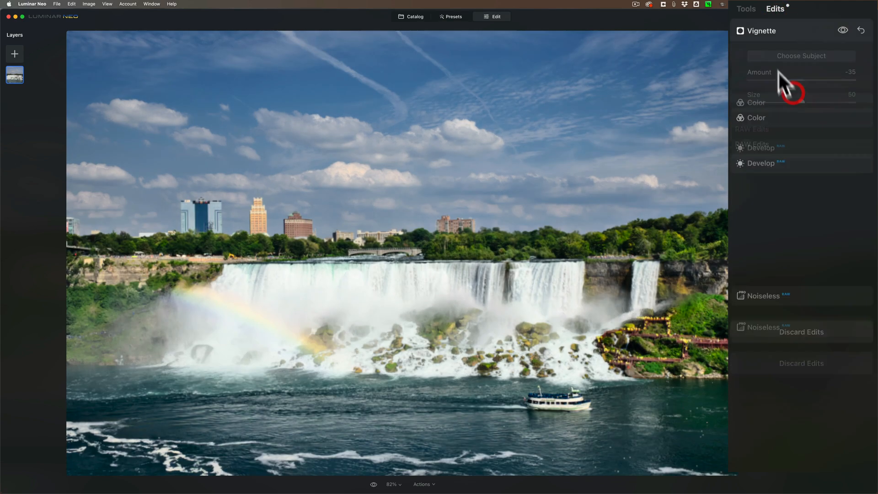
Return to the Tools list and expand Enhance, showing Accent and Sky Enhancer at zero.
{"action": "left_click", "coordinate": [746, 8]}
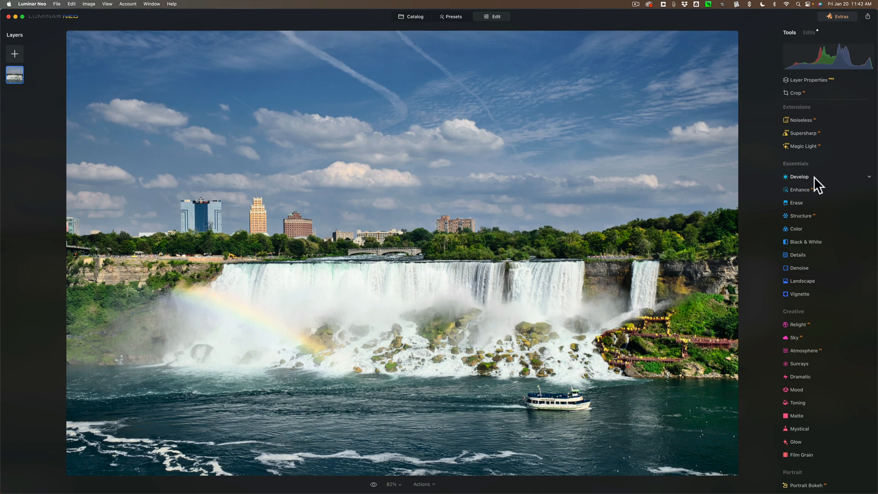
{"action": "left_click", "coordinate": [799, 192]}
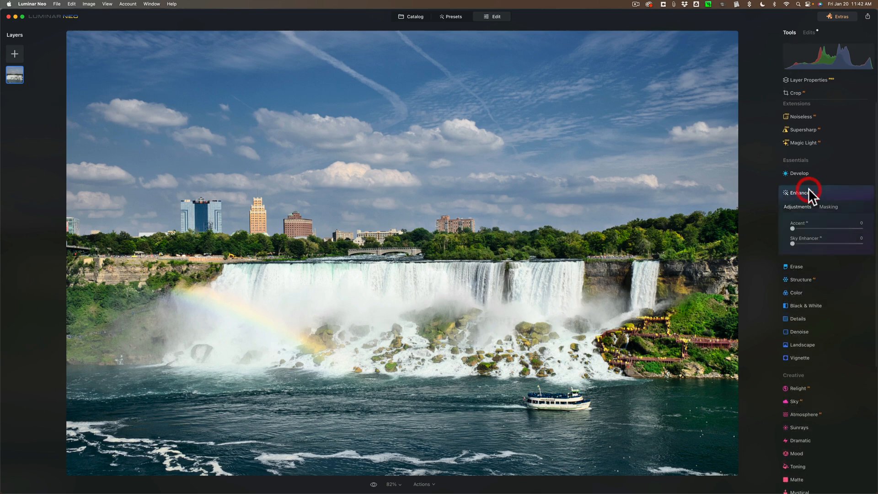